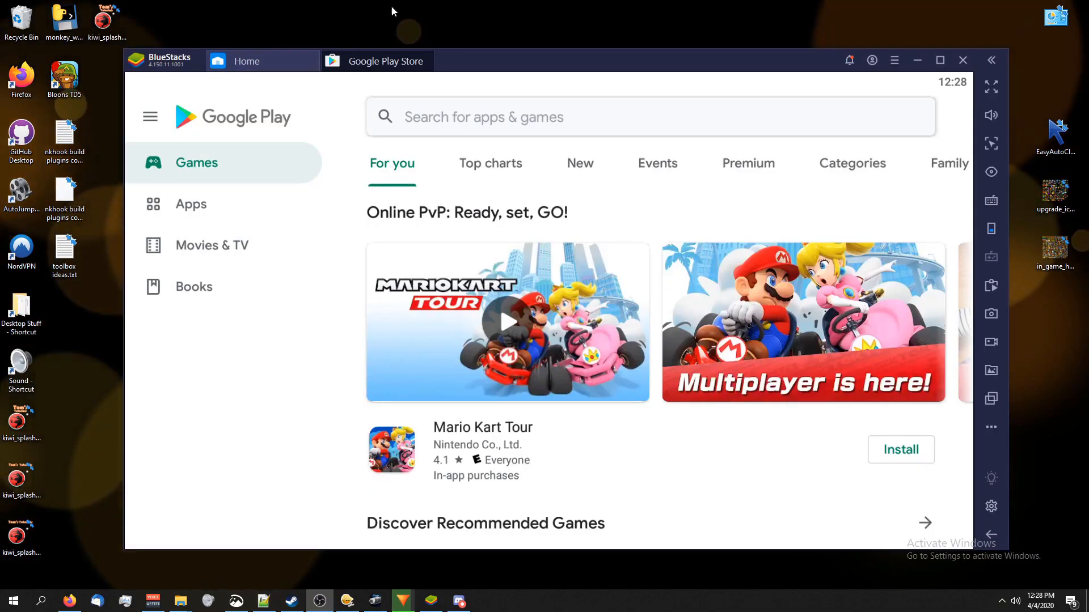
{"action": "mouse_move", "coordinate": [386, 253]}
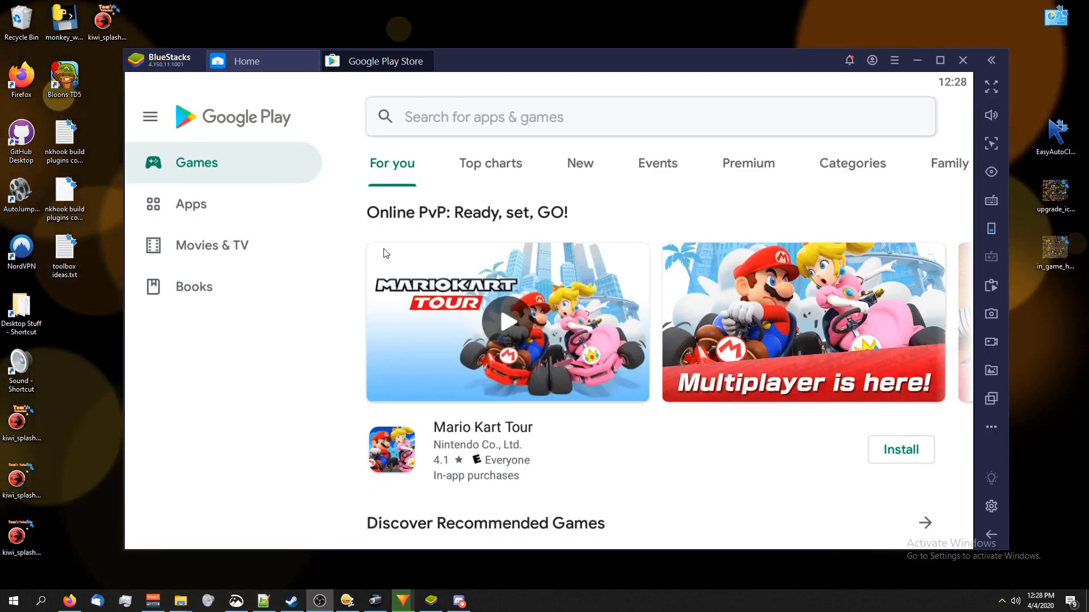
{"action": "mouse_move", "coordinate": [729, 241]}
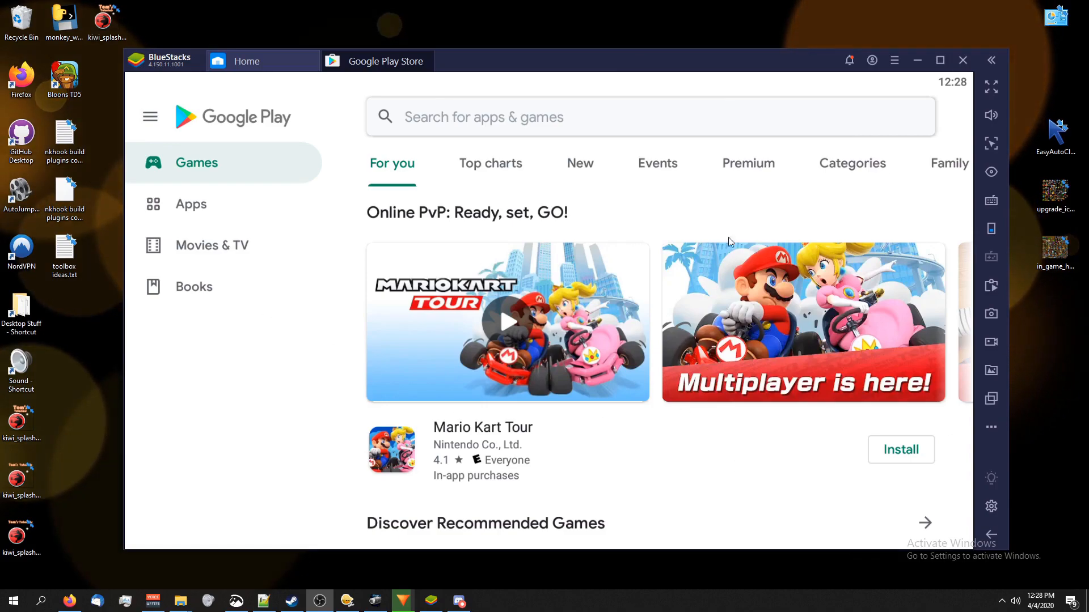
{"action": "mouse_move", "coordinate": [214, 138]}
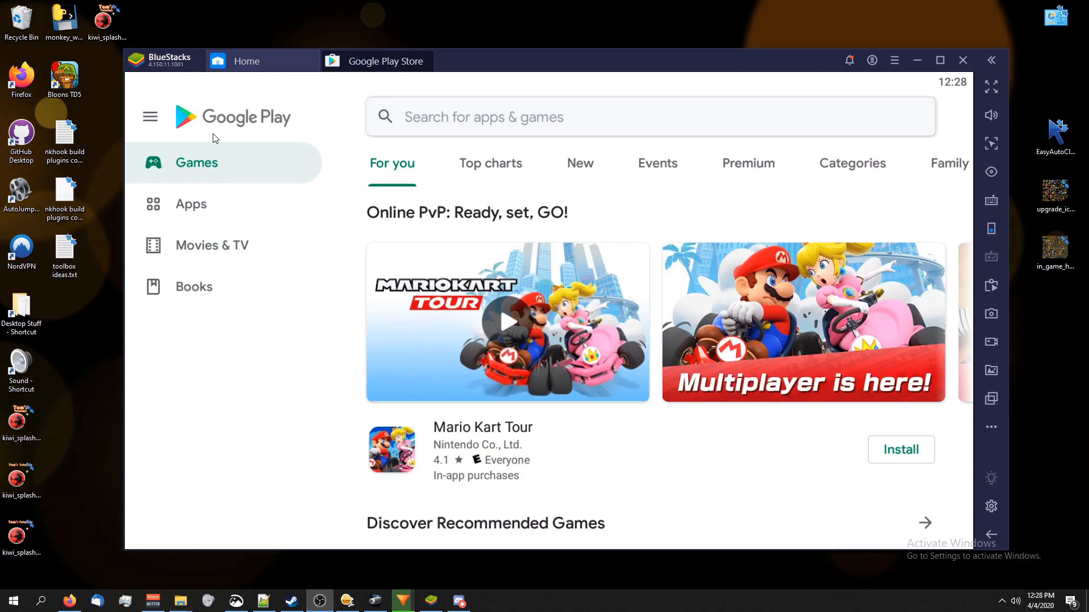
{"action": "mouse_move", "coordinate": [450, 128]}
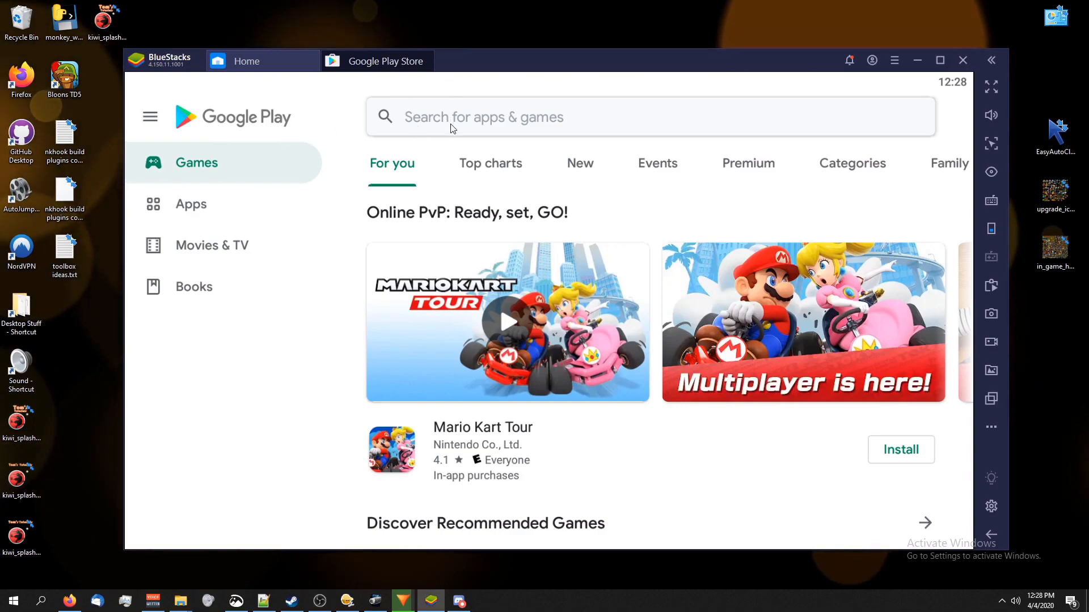
Search the Play Store for 'apk extractor' and reach the Apk Extractor (meher) app page
{"action": "left_click", "coordinate": [485, 116]}
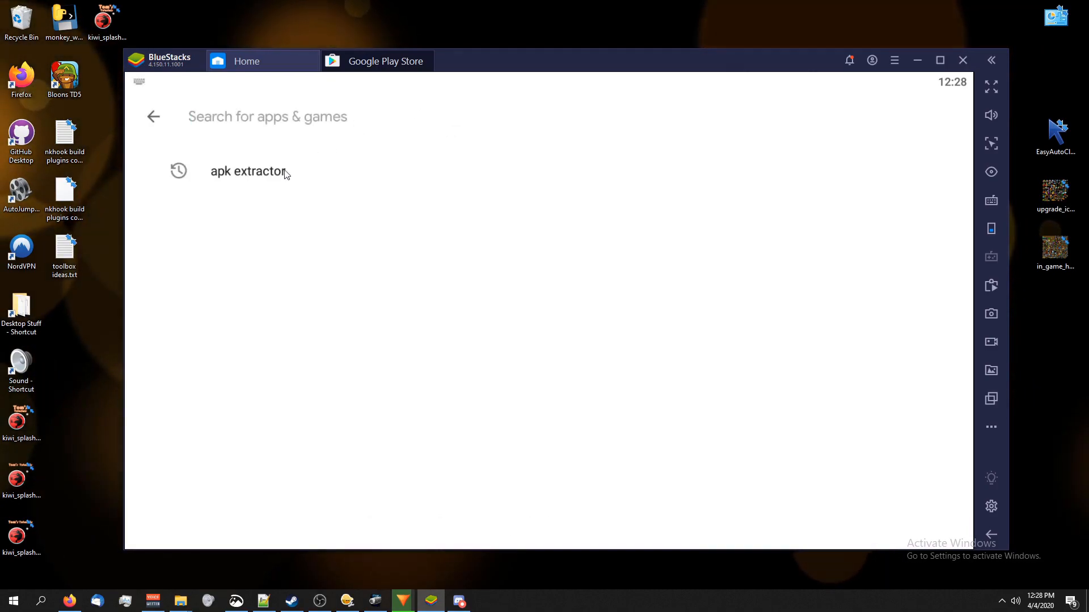
{"action": "left_click", "coordinate": [248, 171]}
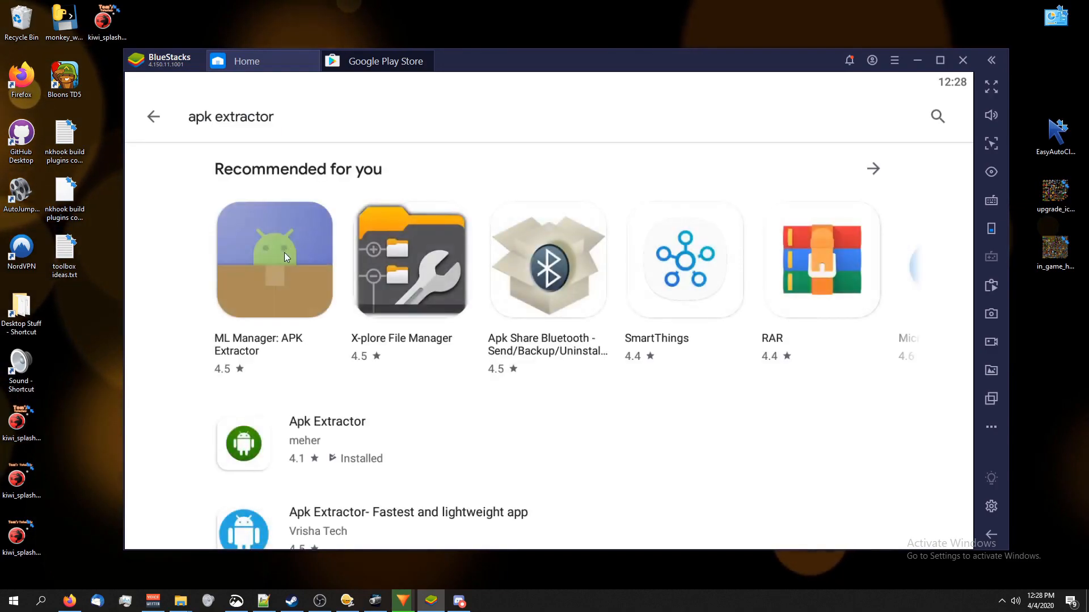
{"action": "mouse_move", "coordinate": [323, 438]}
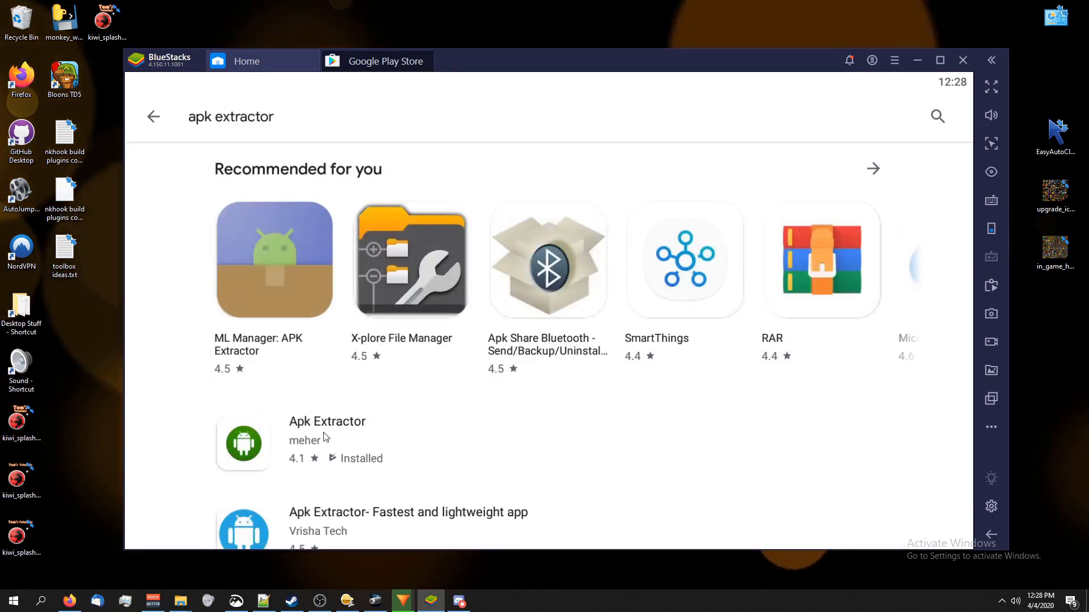
{"action": "left_click", "coordinate": [327, 422]}
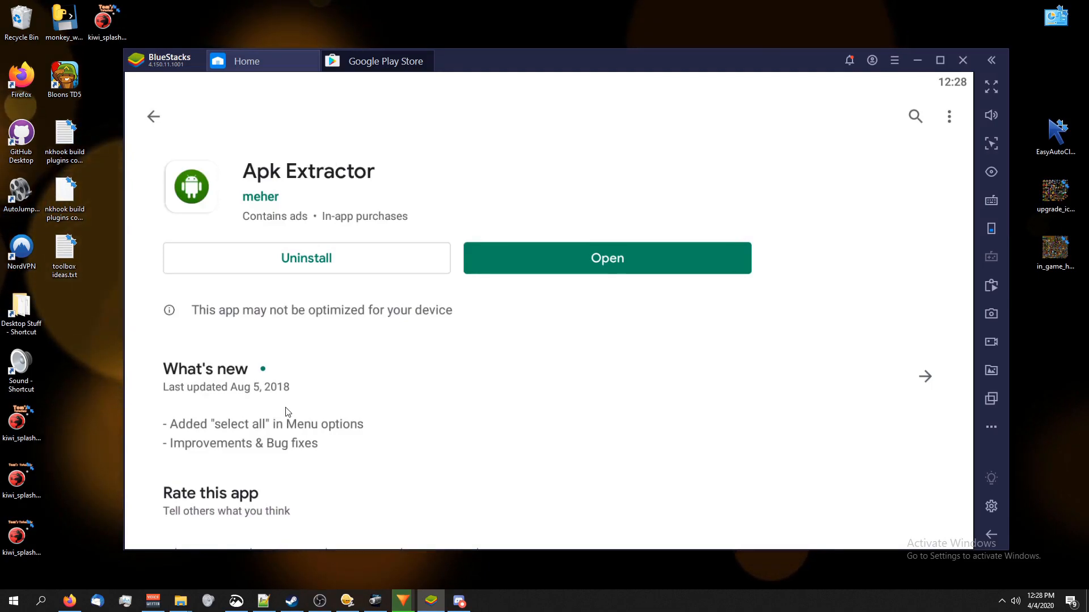
{"action": "mouse_move", "coordinate": [284, 173]}
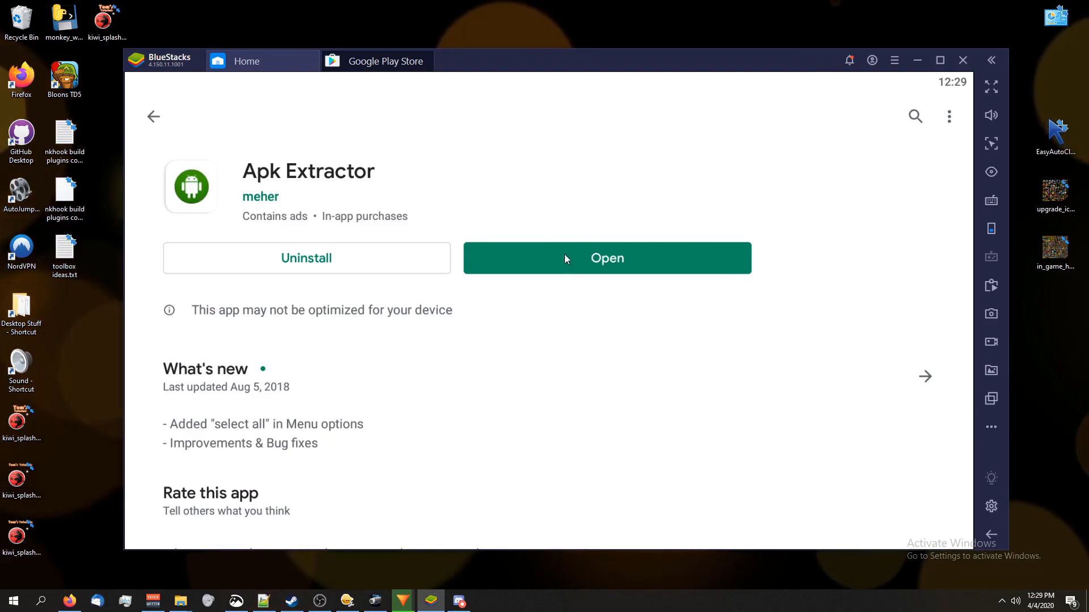
Launch Apk Extractor and scroll its installed-app list down to BTD Battles
{"action": "left_click", "coordinate": [606, 257]}
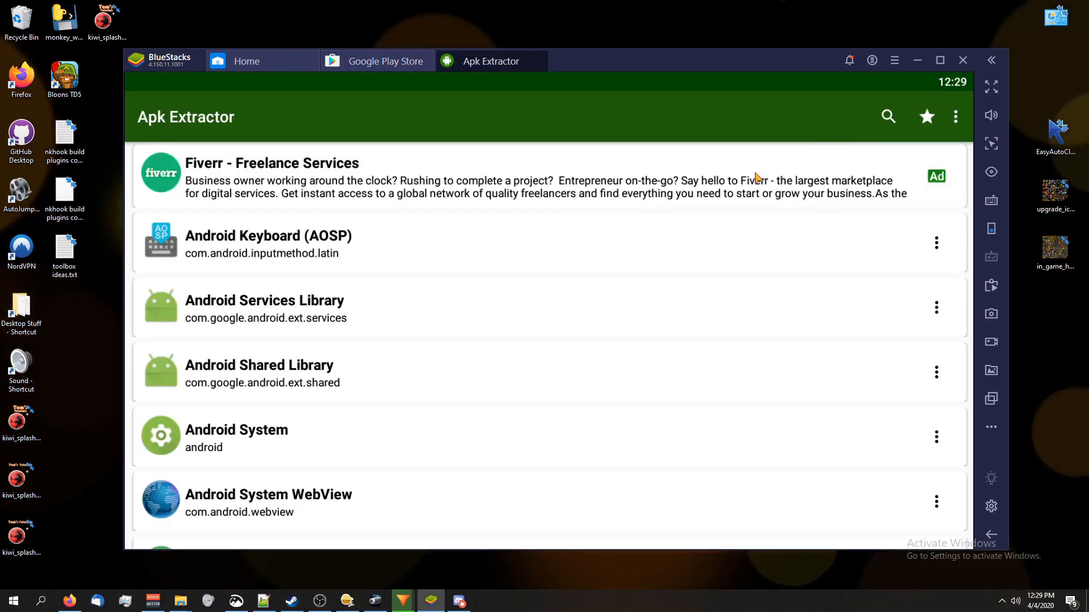
{"action": "scroll", "scroll_direction": "down", "scroll_amount": 3}
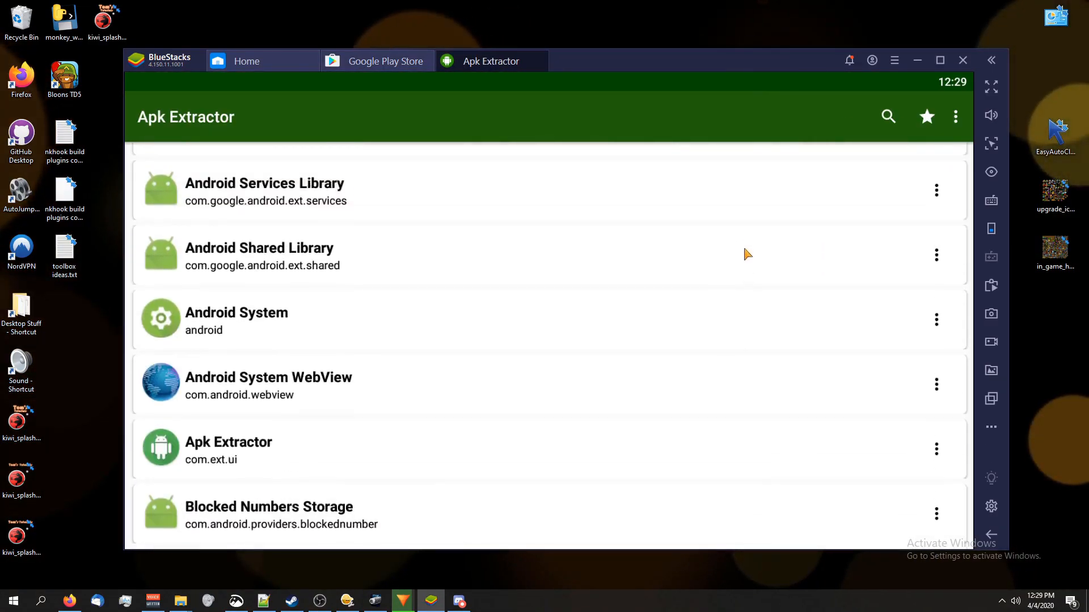
{"action": "scroll", "scroll_direction": "down", "scroll_amount": 3}
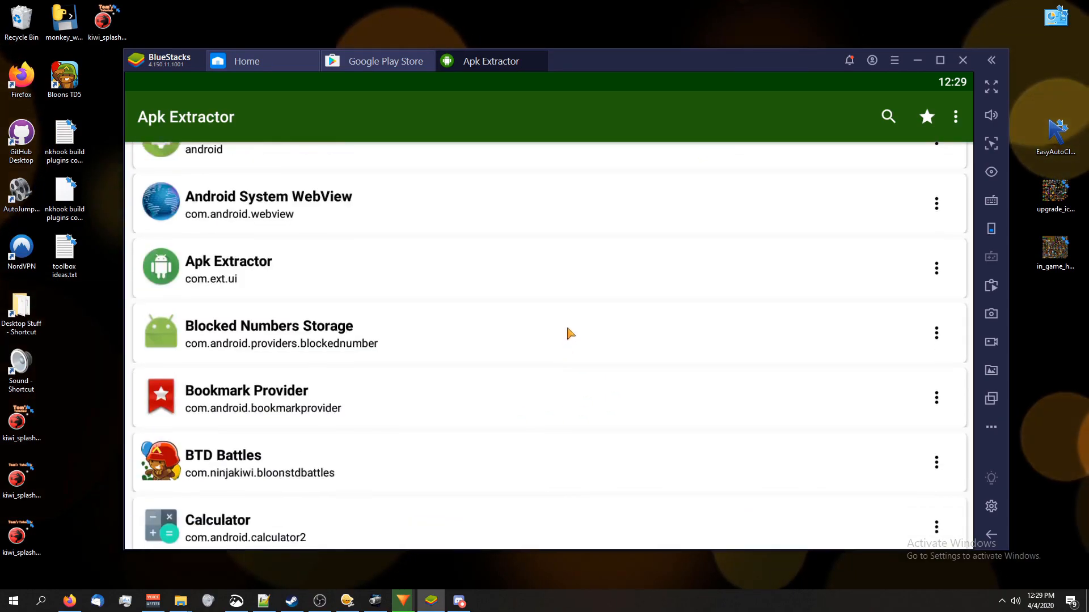
{"action": "scroll", "scroll_direction": "down", "scroll_amount": 3}
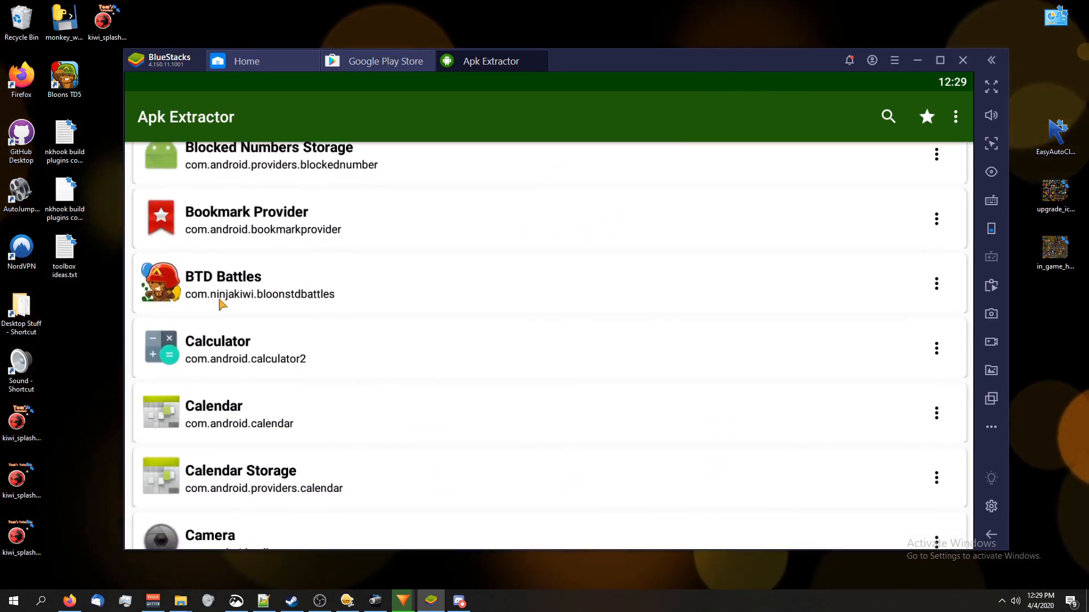
{"action": "mouse_move", "coordinate": [684, 326]}
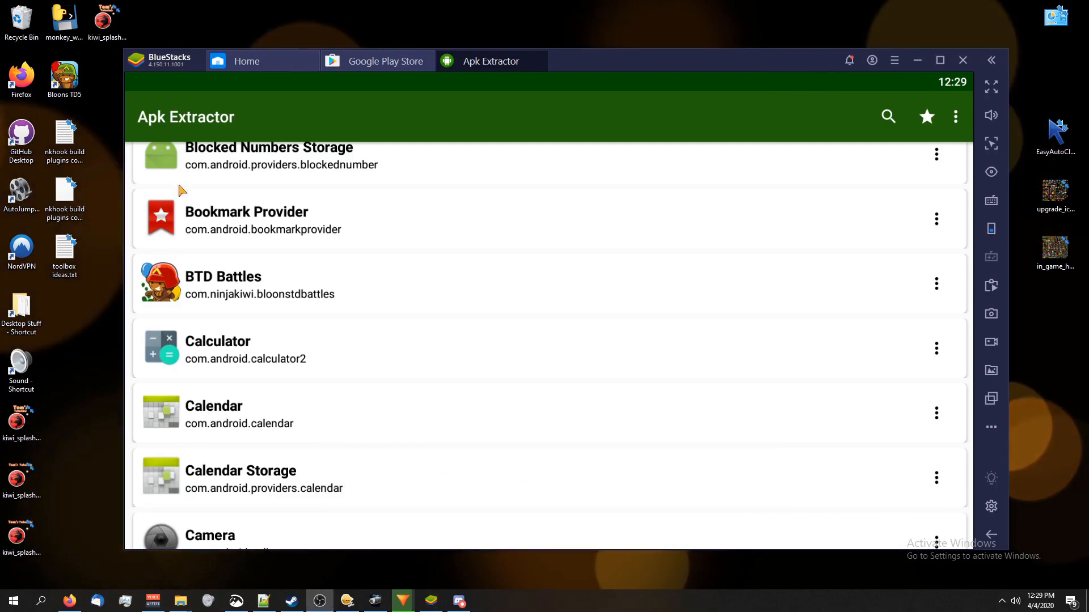
{"action": "mouse_move", "coordinate": [158, 94]}
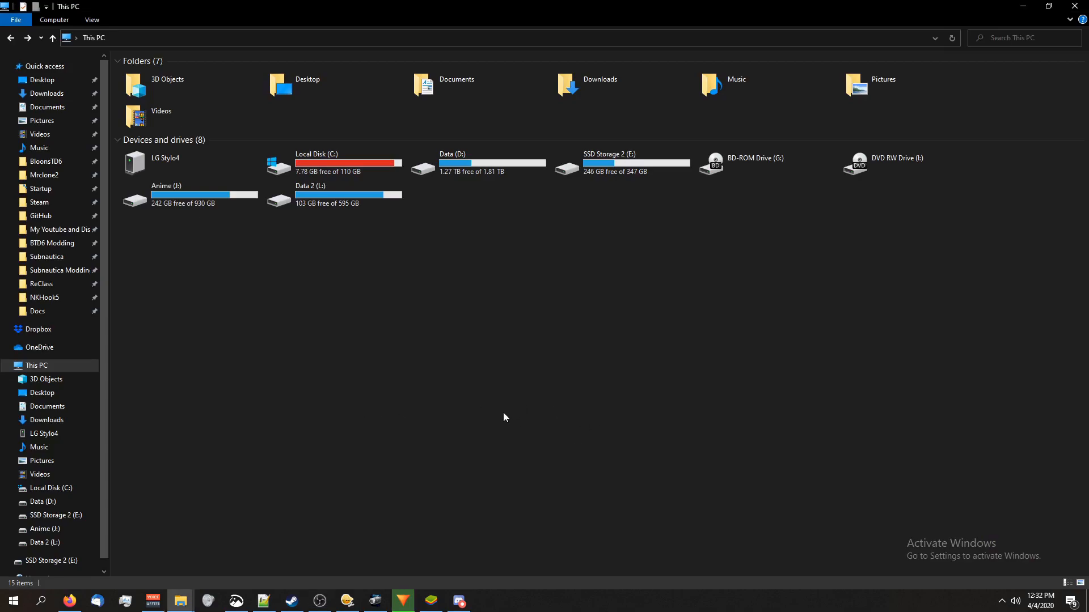
Browse the phone's Internal storage to the ExtractedApks folder holding the BTD Battles APK
{"action": "double_click", "coordinate": [164, 162]}
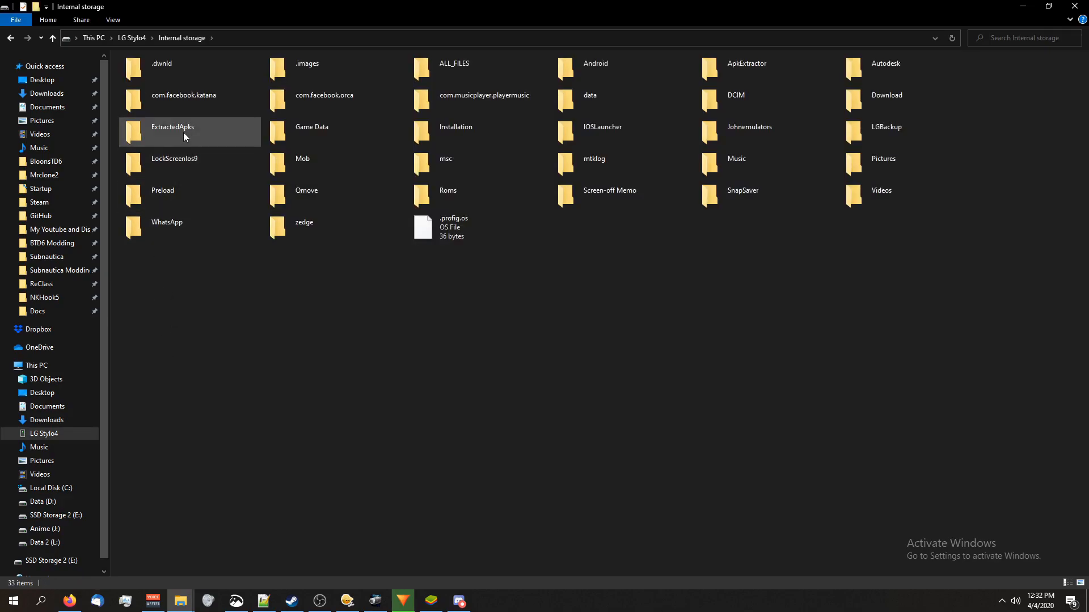
{"action": "double_click", "coordinate": [173, 132]}
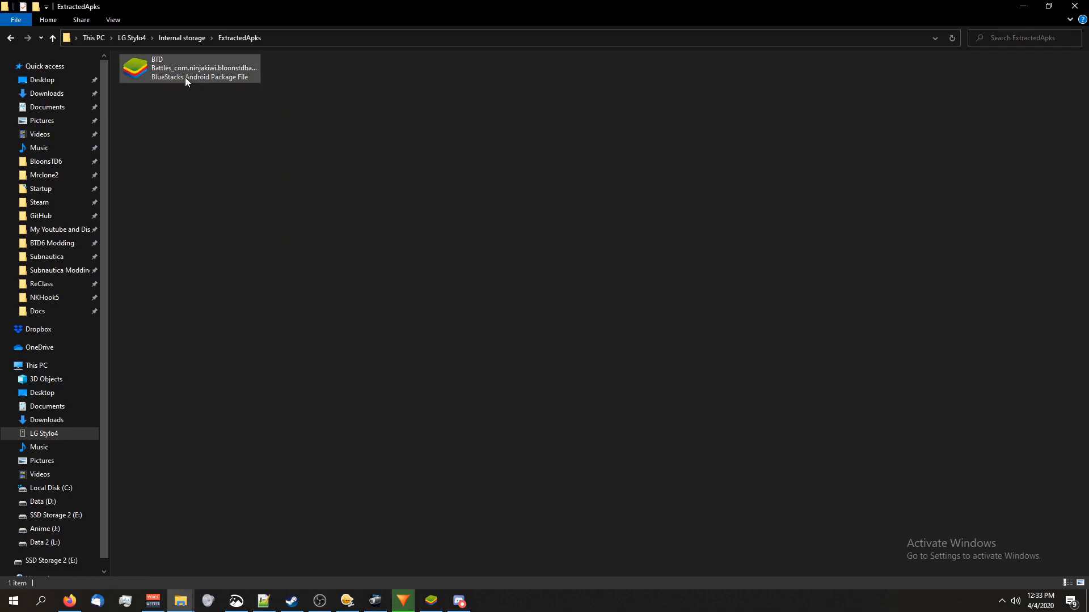
{"action": "mouse_move", "coordinate": [202, 76]}
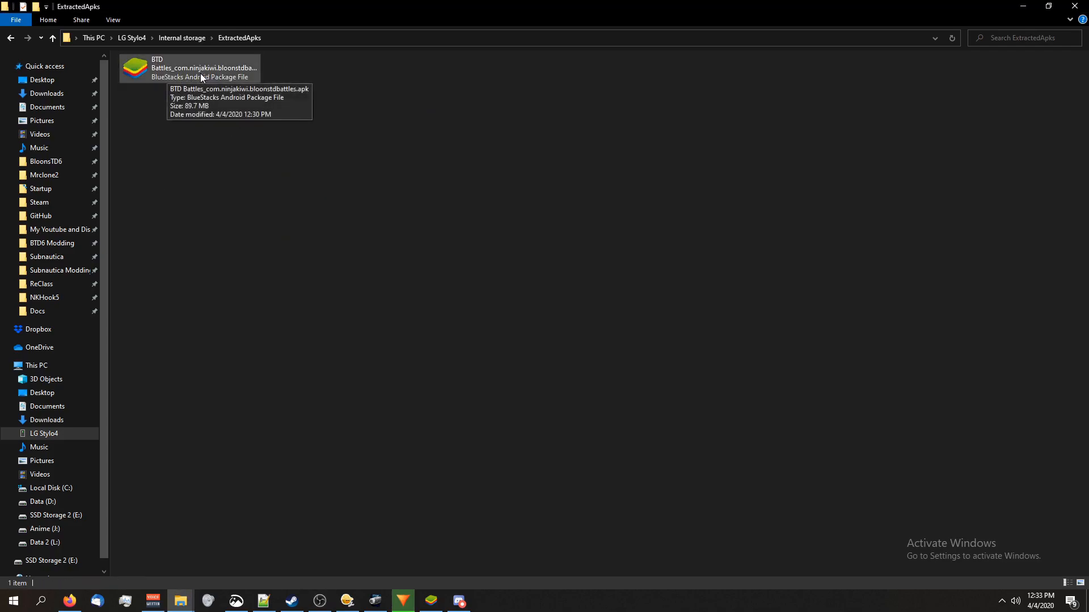
Create a desktop folder named BTDB Mbile and move into it
{"action": "right_click", "coordinate": [194, 67]}
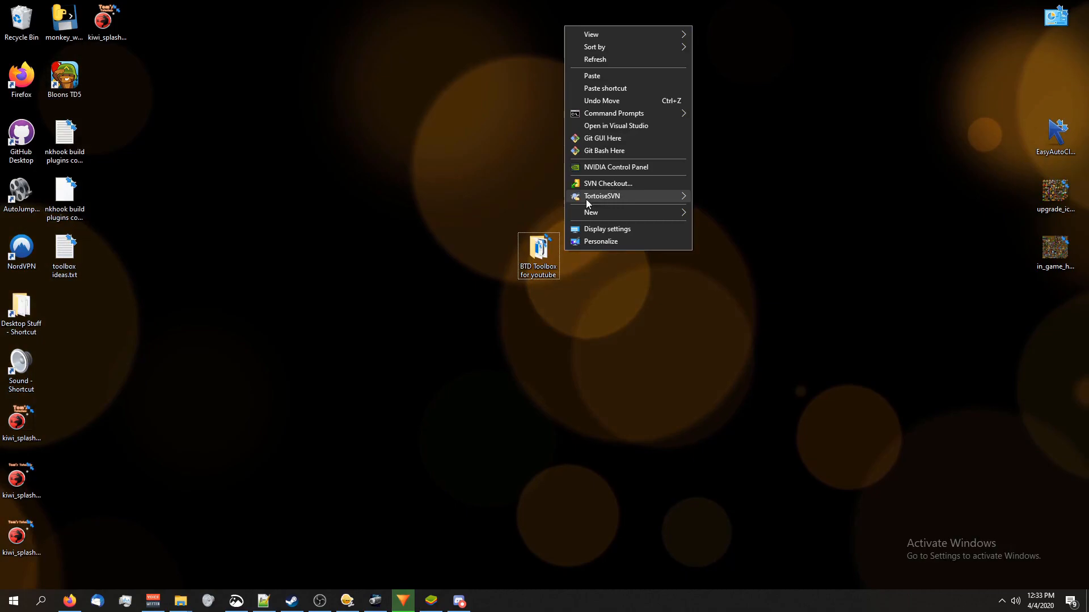
{"action": "left_click", "coordinate": [591, 212]}
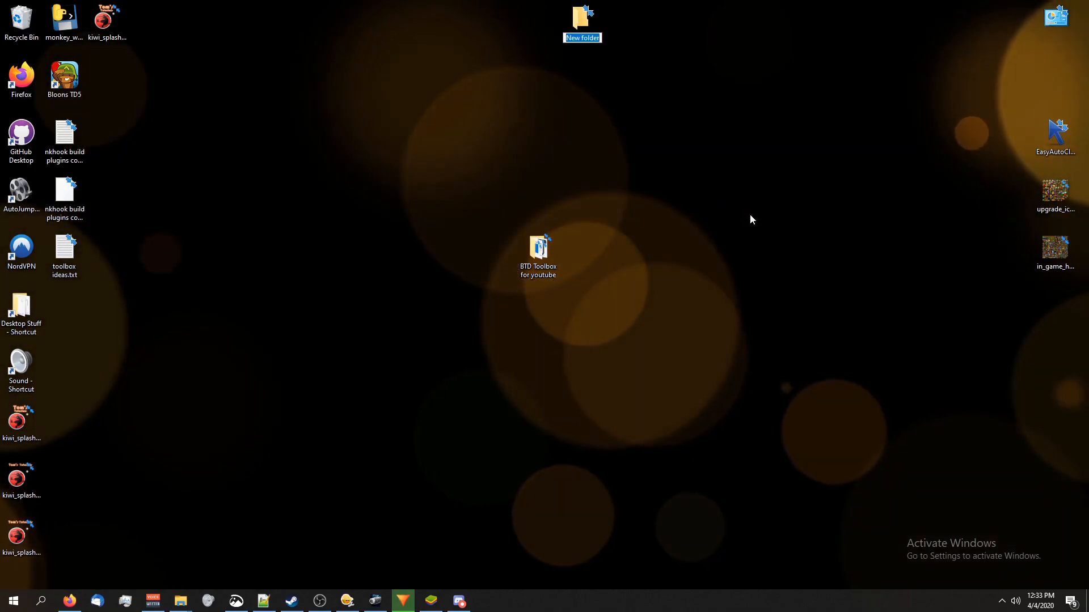
{"action": "type", "text": "BTDB Mbile"}
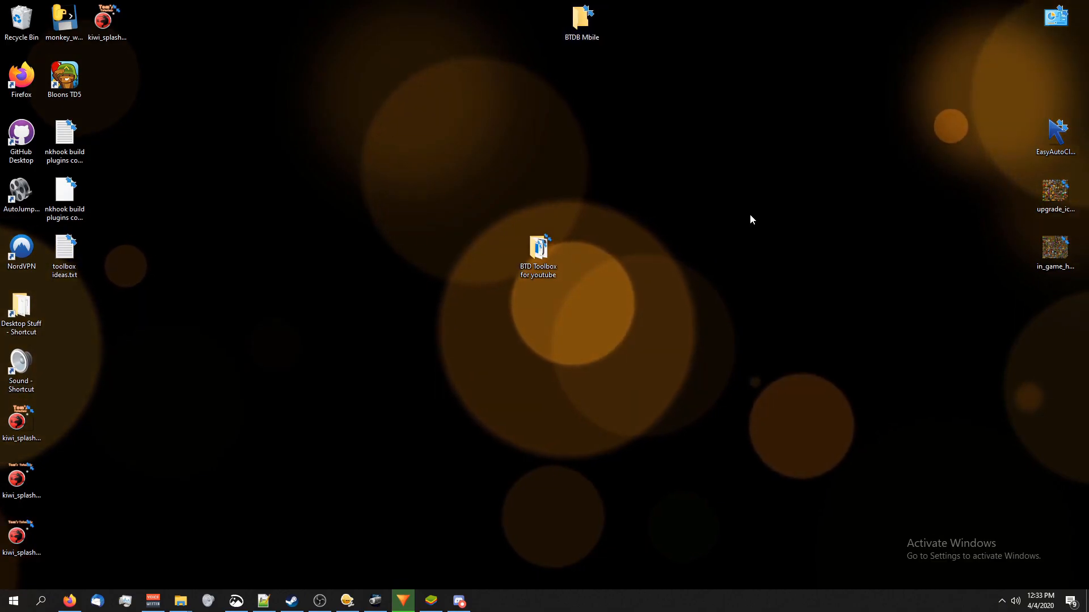
{"action": "double_click", "coordinate": [580, 15]}
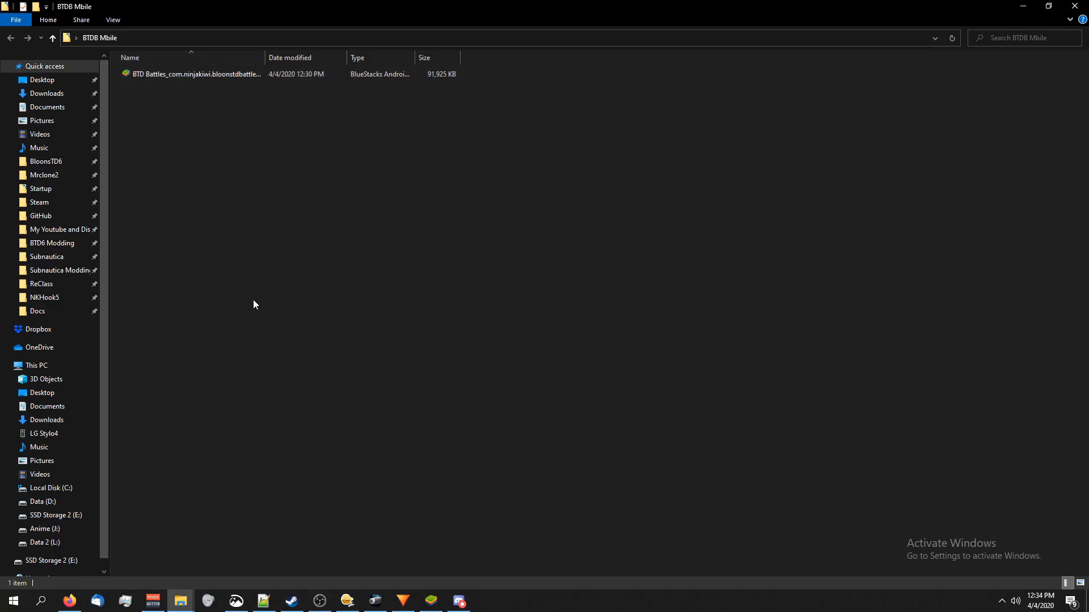
{"action": "mouse_move", "coordinate": [639, 233]}
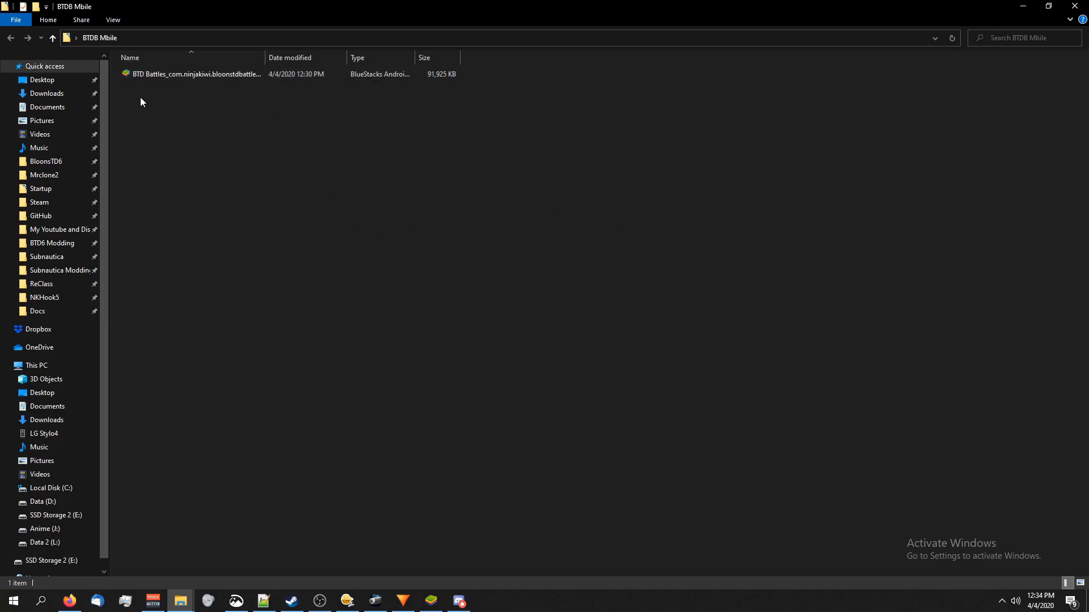
{"action": "right_click", "coordinate": [195, 75]}
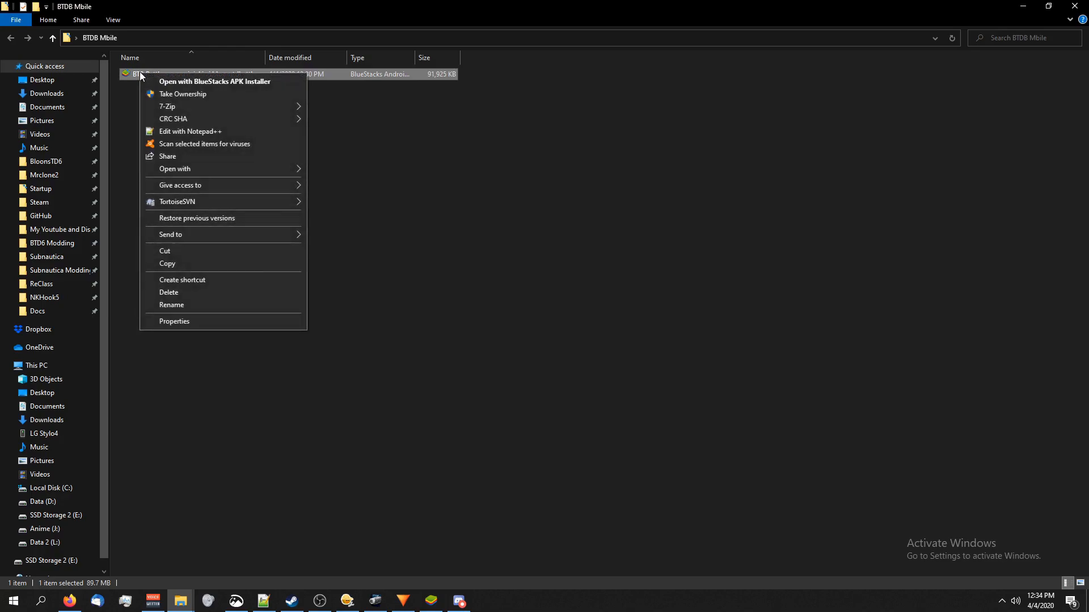
{"action": "mouse_move", "coordinate": [167, 107]}
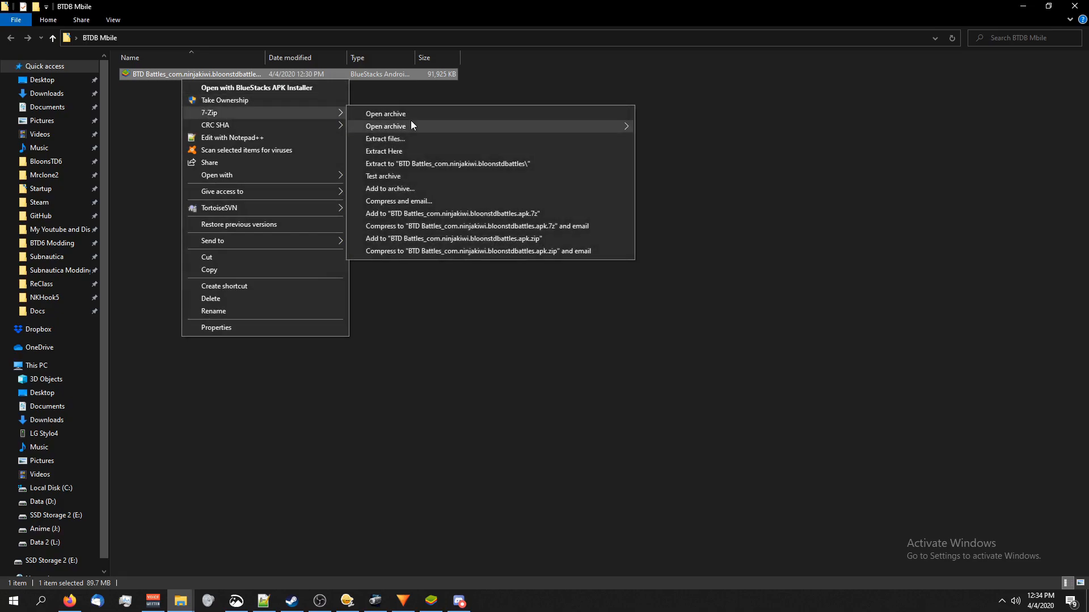
{"action": "left_click", "coordinate": [385, 114]}
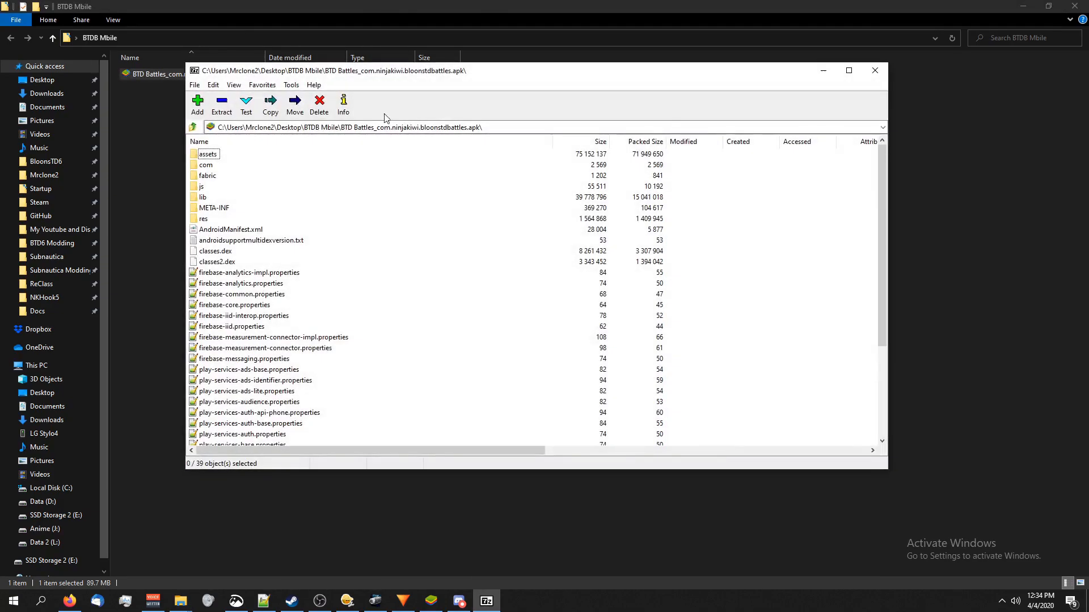
{"action": "right_click", "coordinate": [150, 74]}
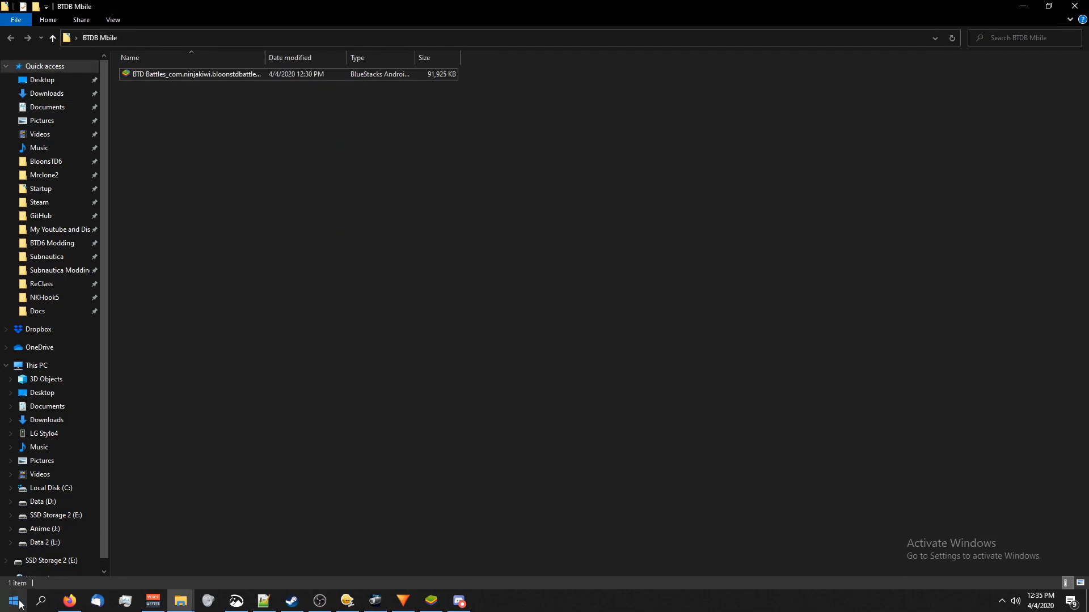
Launch 7-Zip File Manager from the Start menu and load the BTD Battles APK as an archive
{"action": "left_click", "coordinate": [13, 601]}
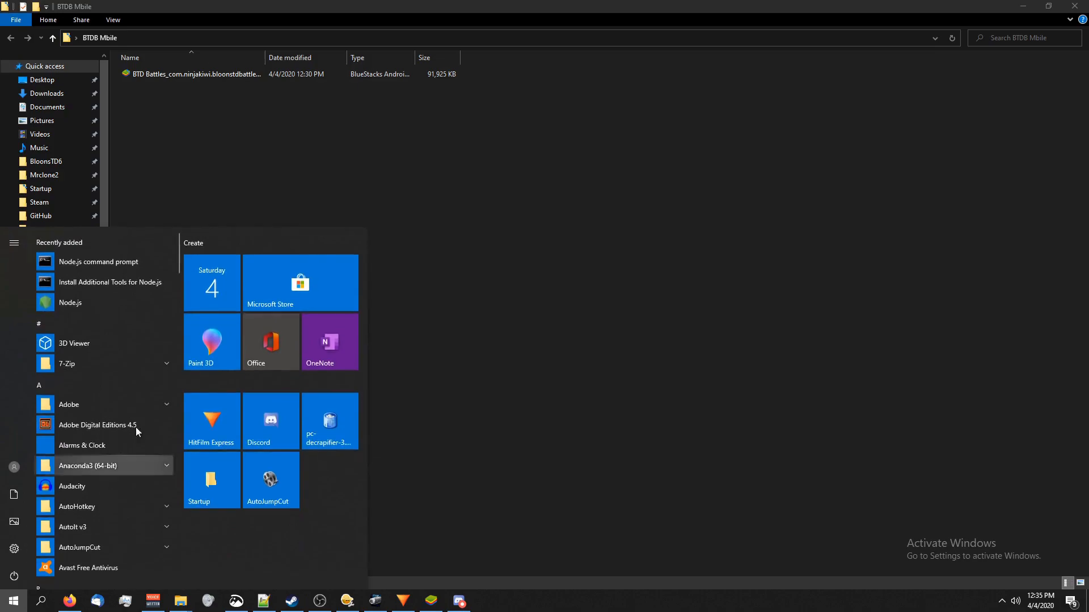
{"action": "scroll", "scroll_direction": "down", "scroll_amount": 3}
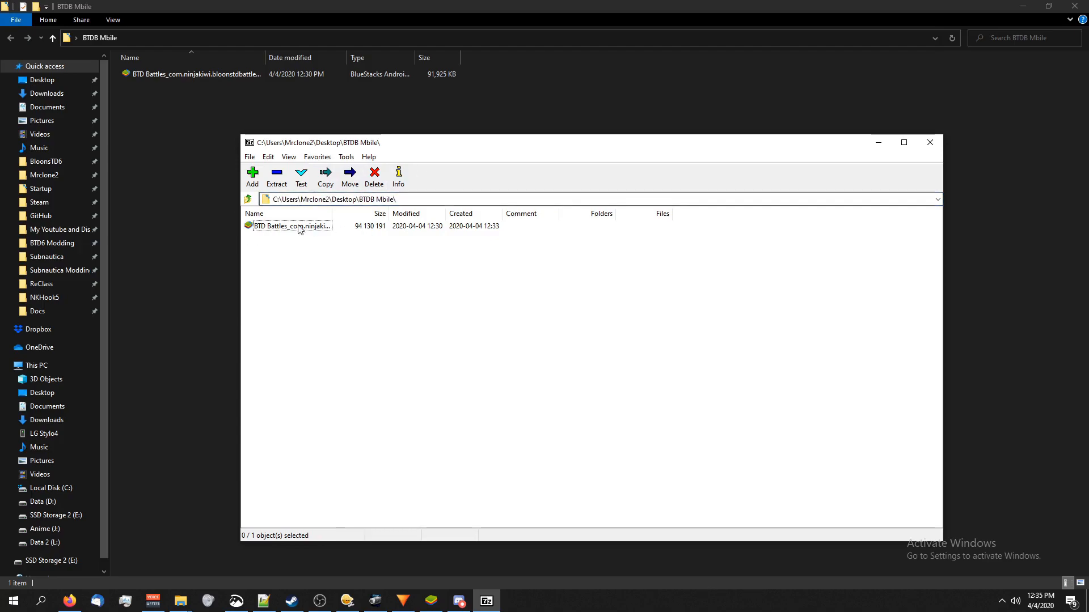
{"action": "double_click", "coordinate": [290, 226]}
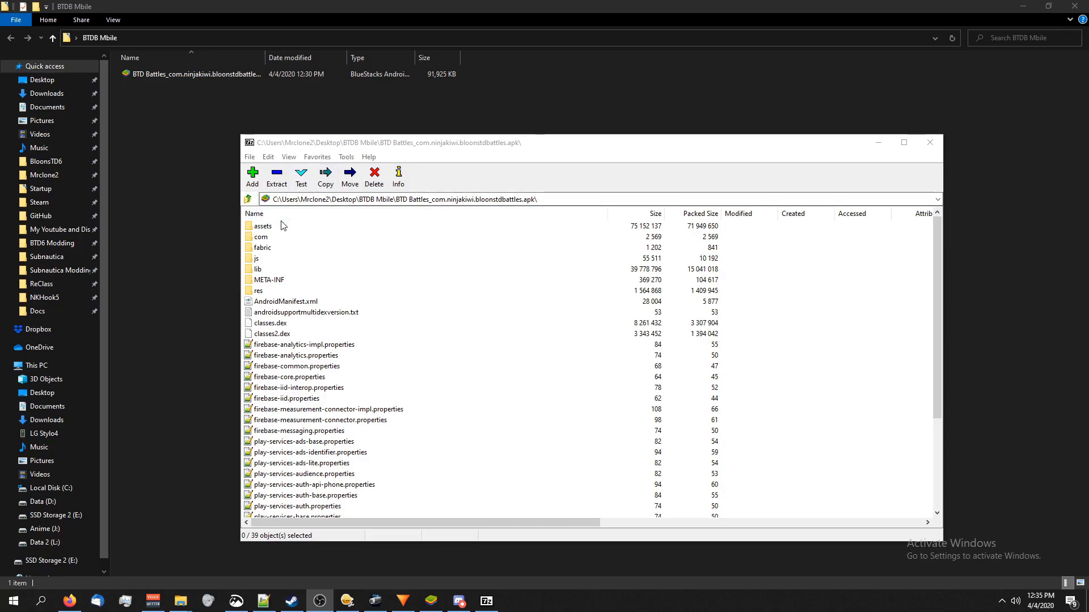
{"action": "mouse_move", "coordinate": [266, 226]}
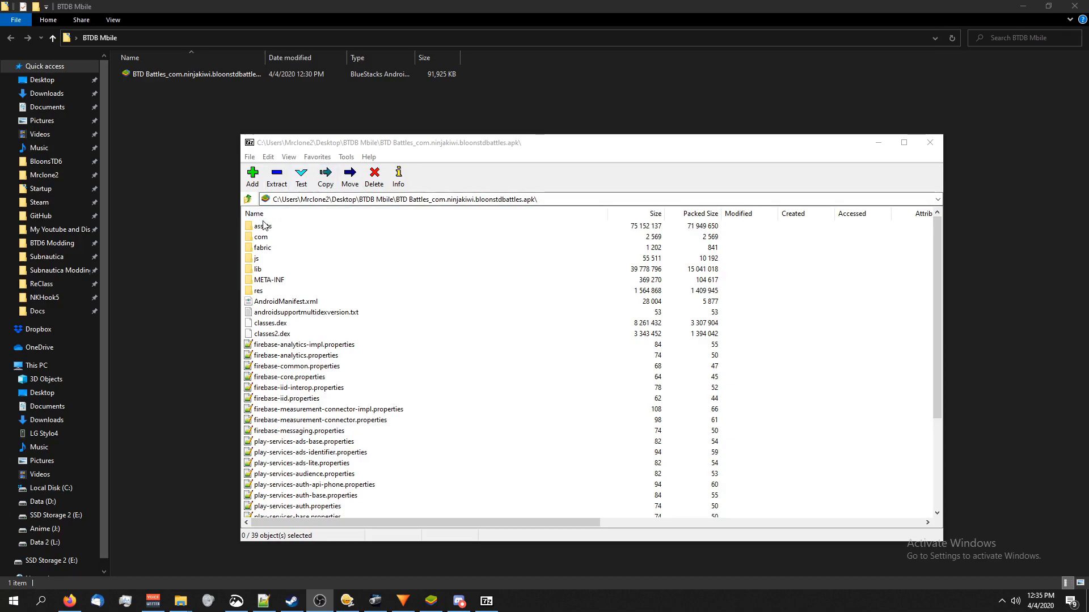
Go into assets\Assets inside the APK and extract data.jet into the BTDB Mbile folder
{"action": "double_click", "coordinate": [262, 226]}
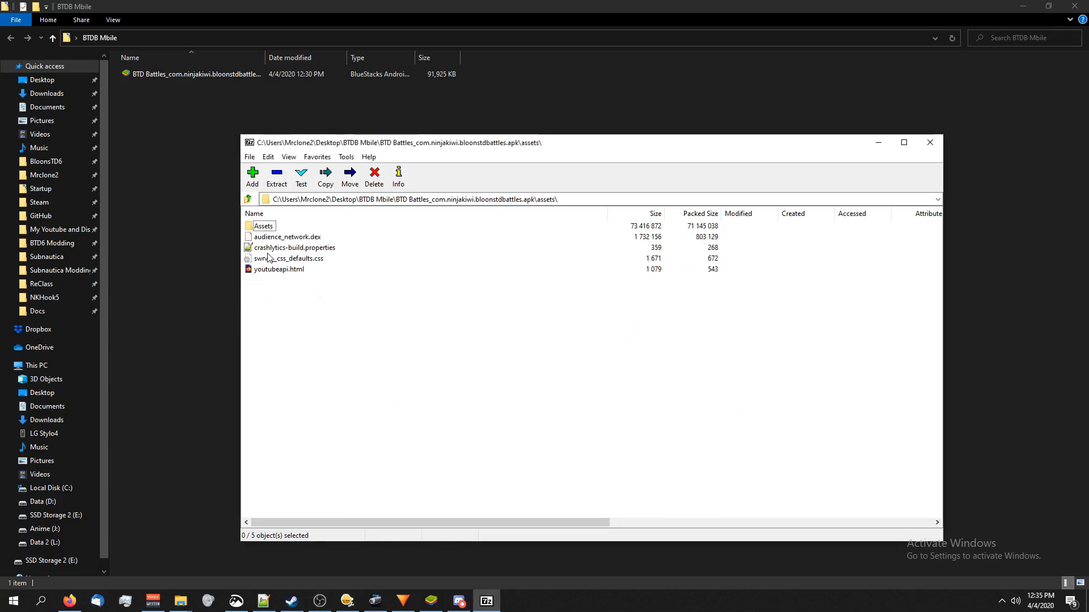
{"action": "double_click", "coordinate": [263, 225]}
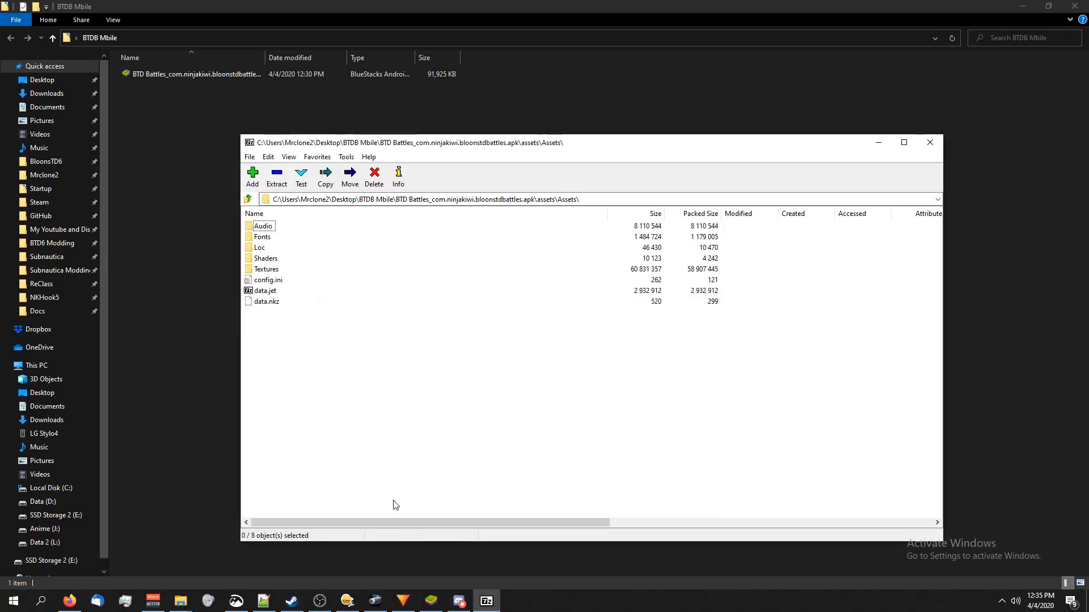
{"action": "left_click", "coordinate": [265, 290]}
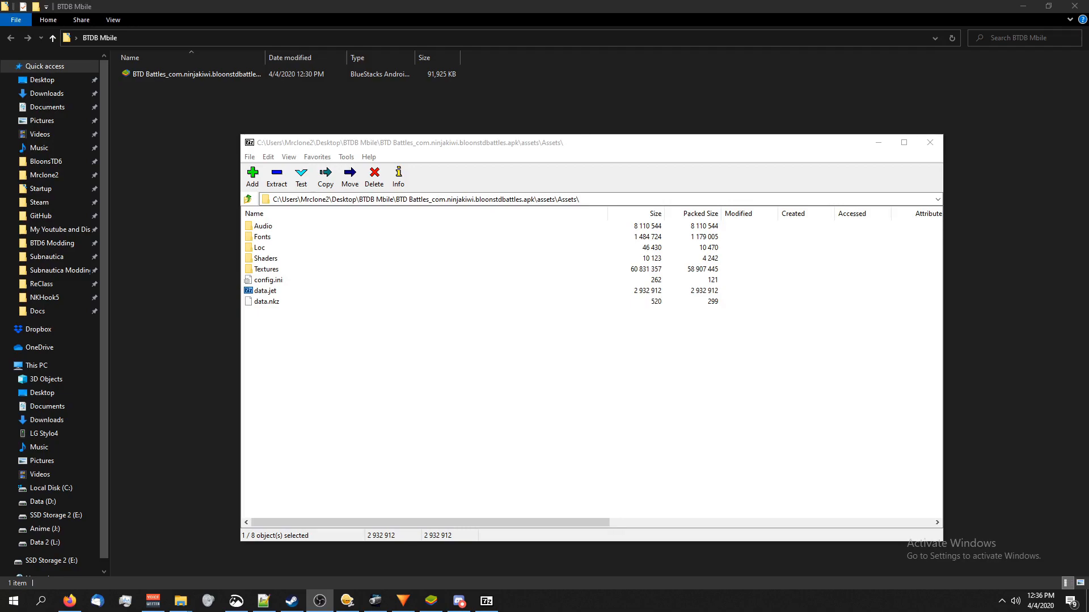
{"action": "mouse_move", "coordinate": [303, 338]}
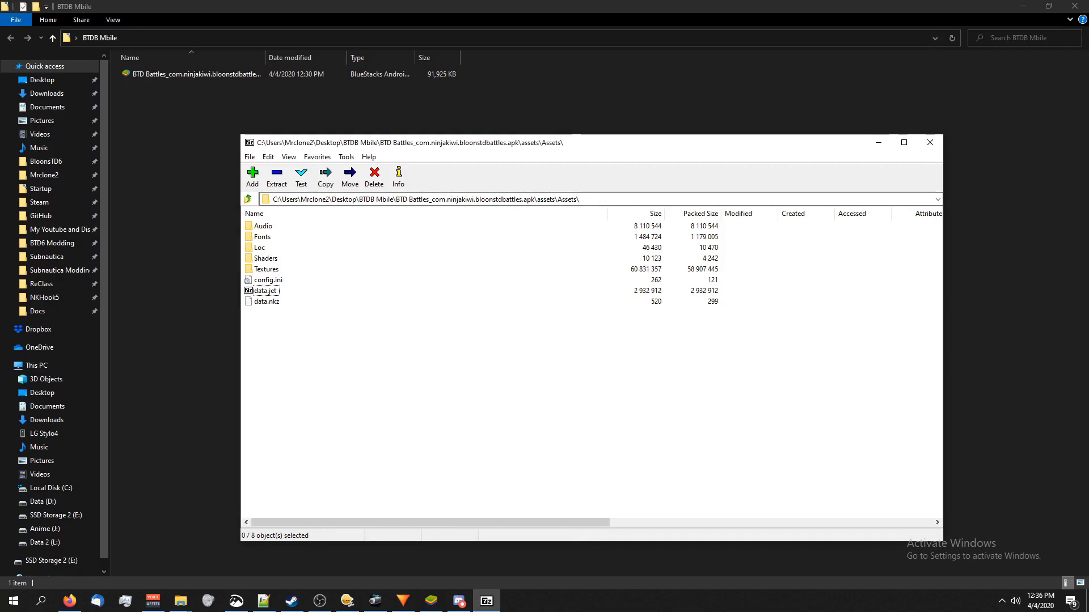
{"action": "left_click", "coordinate": [265, 301]}
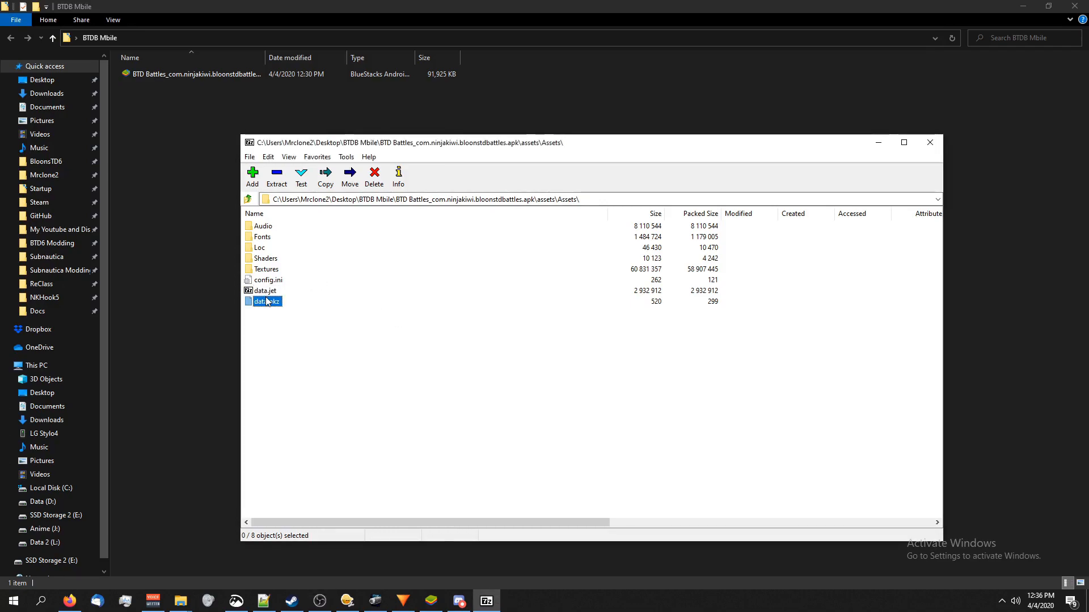
{"action": "left_click", "coordinate": [929, 142]}
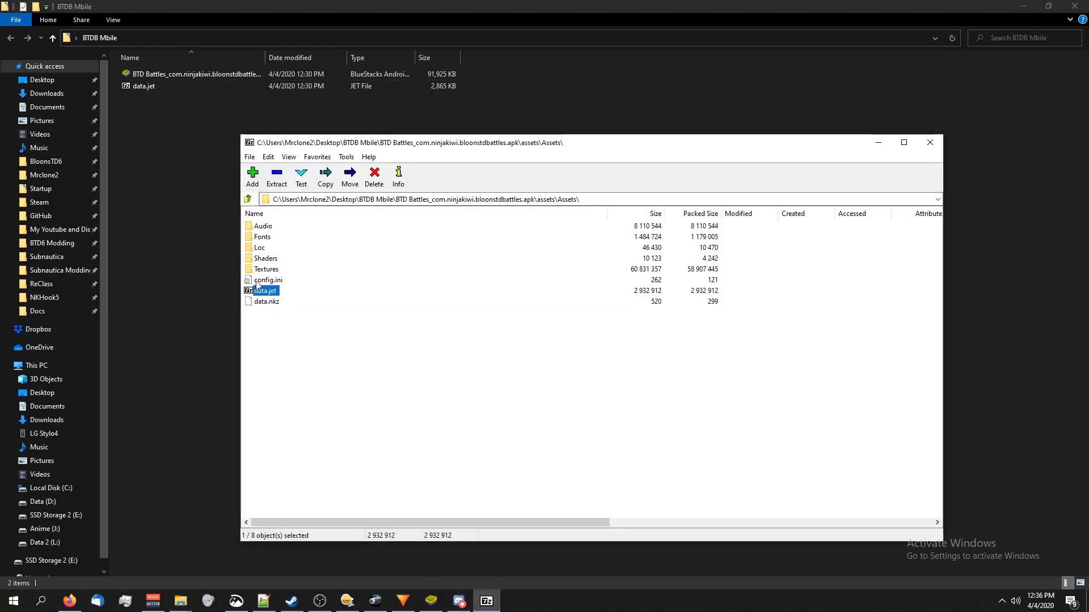
{"action": "double_click", "coordinate": [267, 268]}
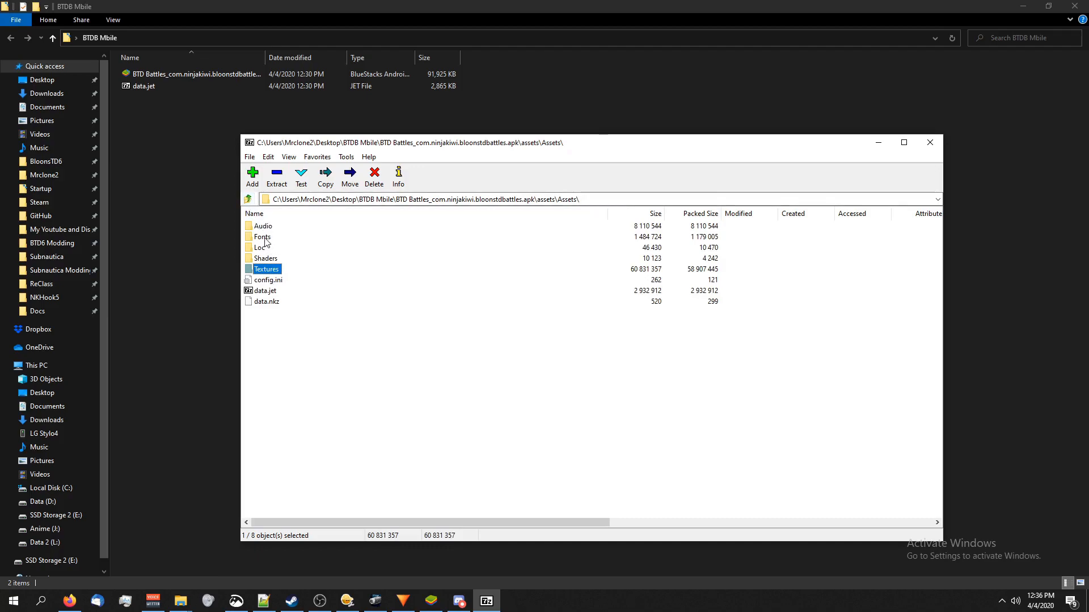
{"action": "double_click", "coordinate": [259, 248]}
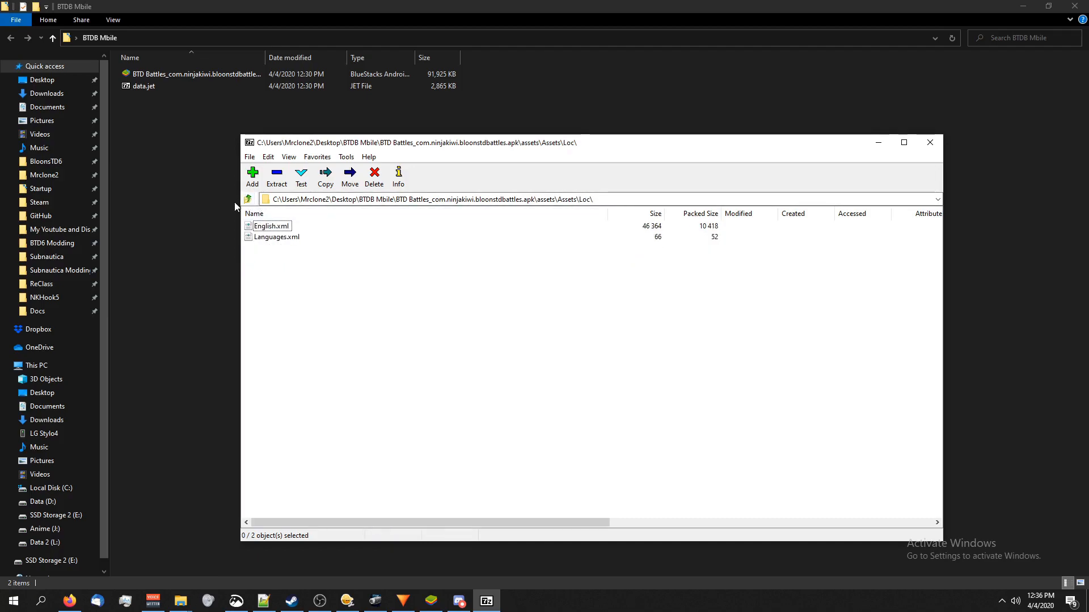
{"action": "mouse_move", "coordinate": [249, 211]}
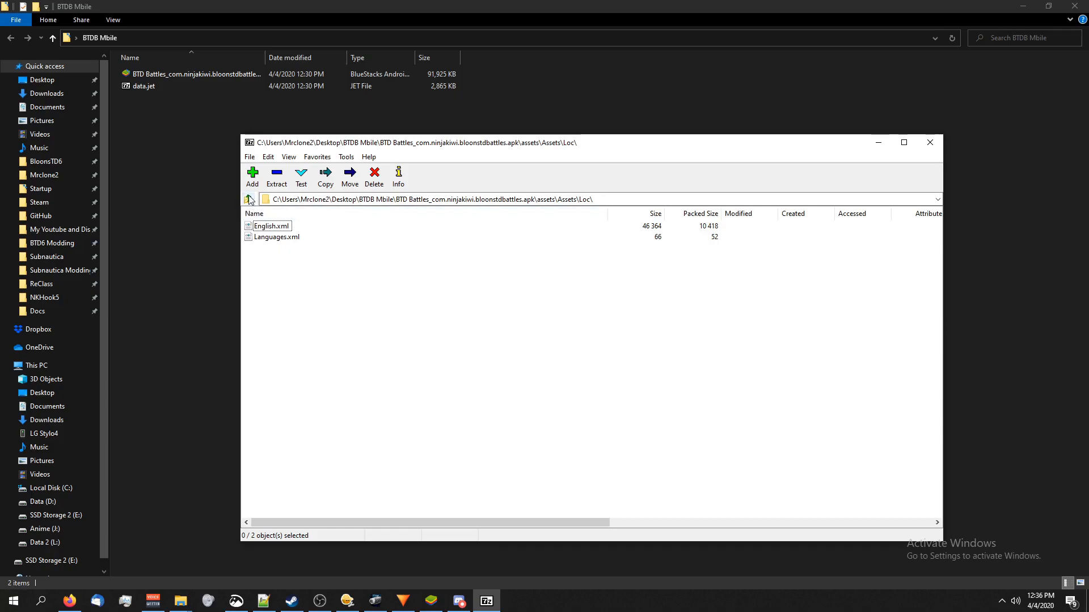
{"action": "left_click", "coordinate": [248, 200]}
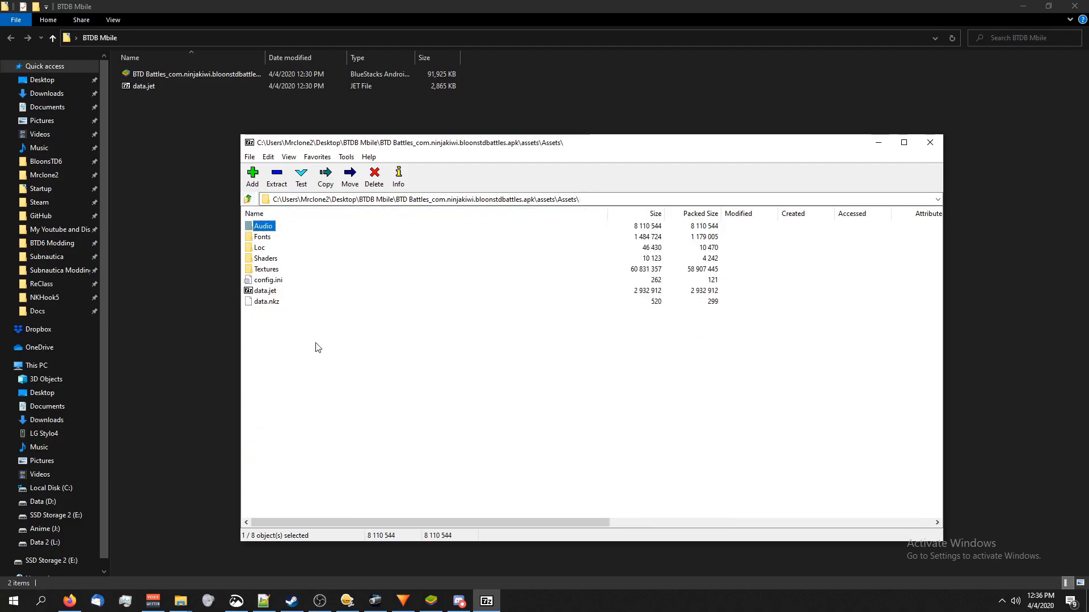
{"action": "left_click", "coordinate": [314, 347]}
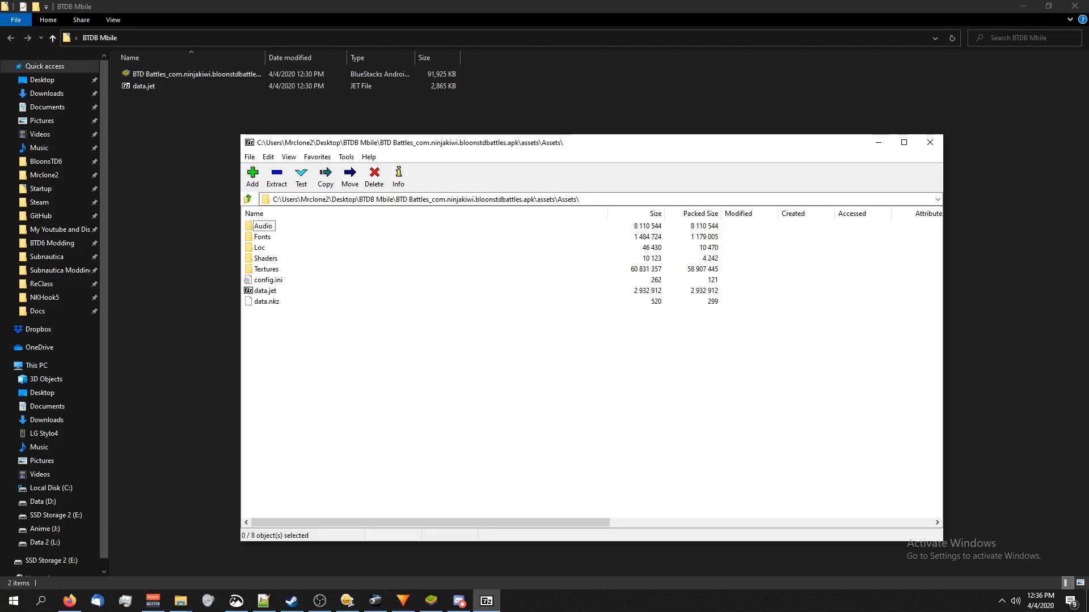
Add a PASSWORD.txt note with the BTD5/BMC password beside data.jet in BTDB Mbile
{"action": "left_click", "coordinate": [929, 143]}
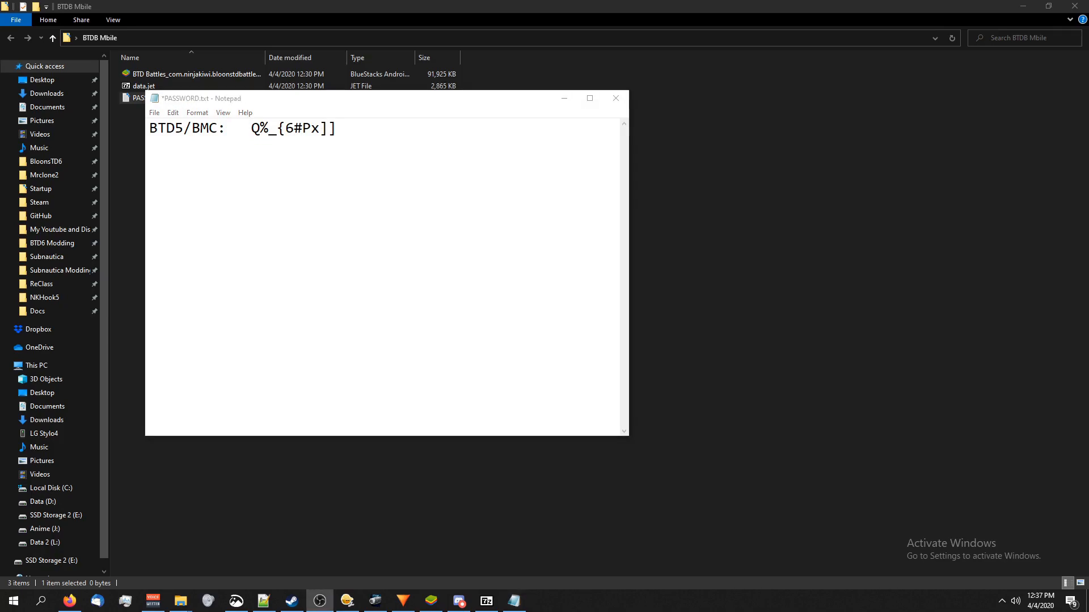
{"action": "left_click", "coordinate": [613, 98]}
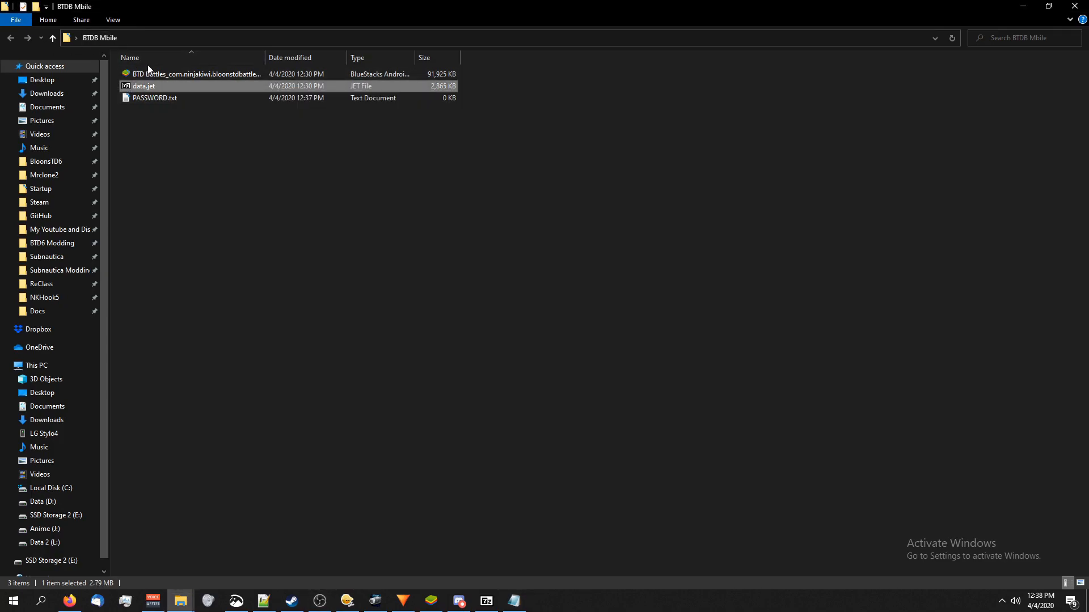
{"action": "mouse_move", "coordinate": [154, 98]}
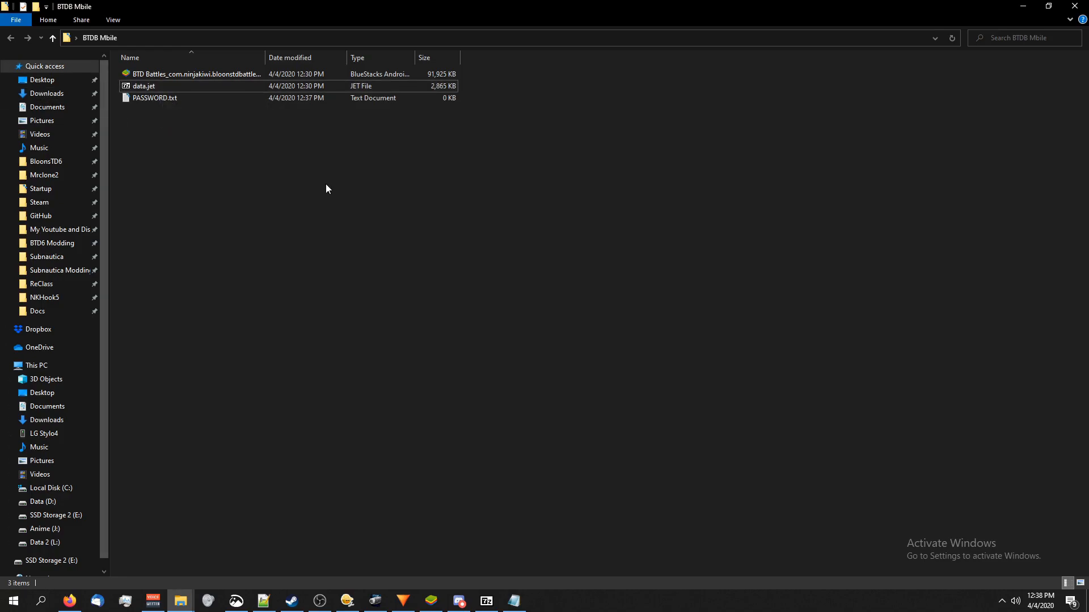
{"action": "mouse_move", "coordinate": [264, 220]}
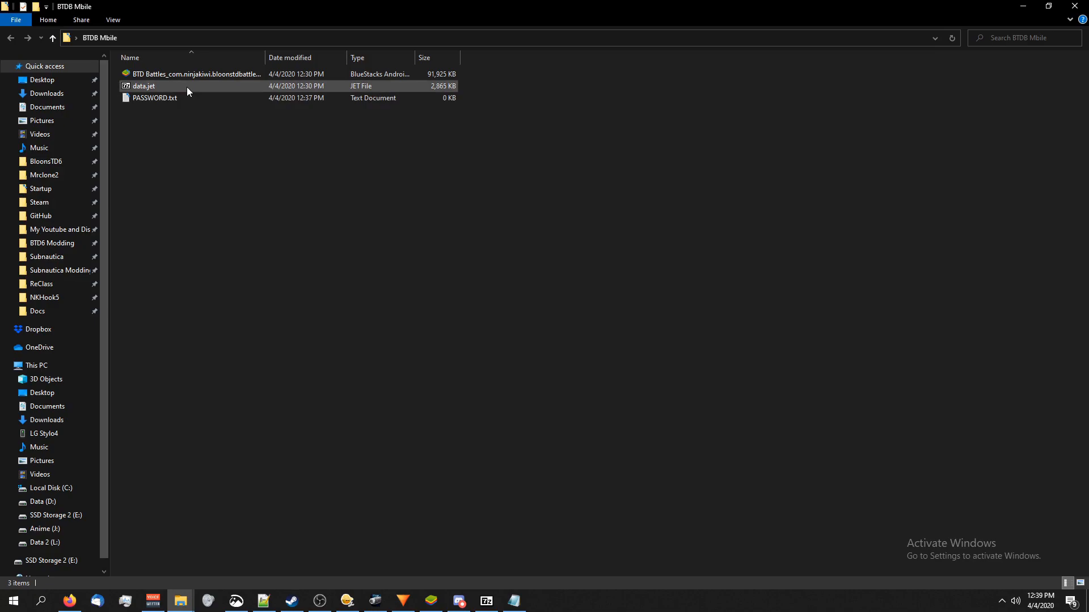
{"action": "double_click", "coordinate": [143, 85]}
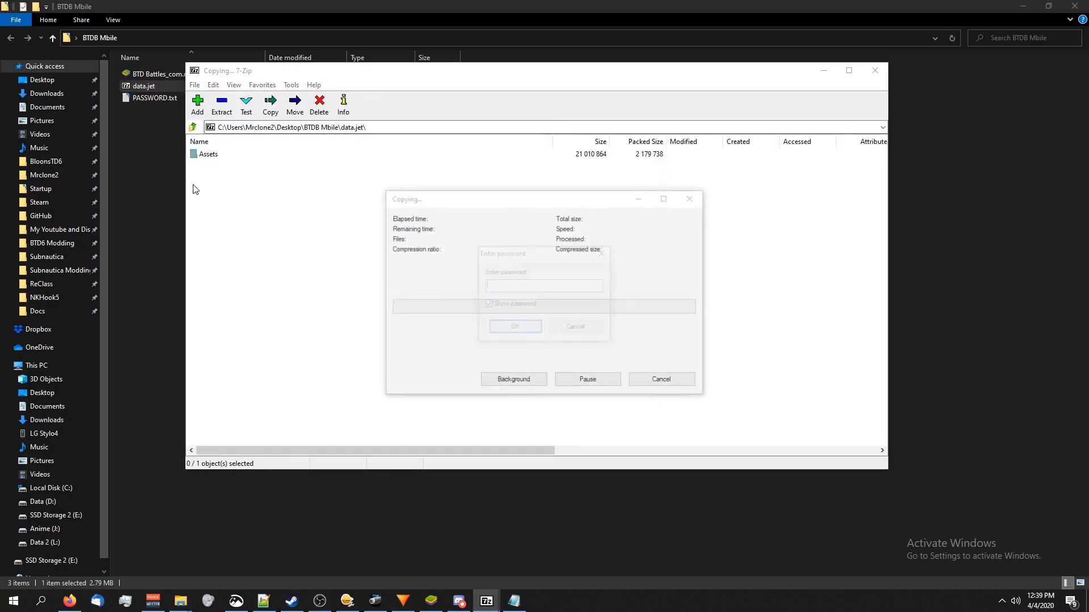
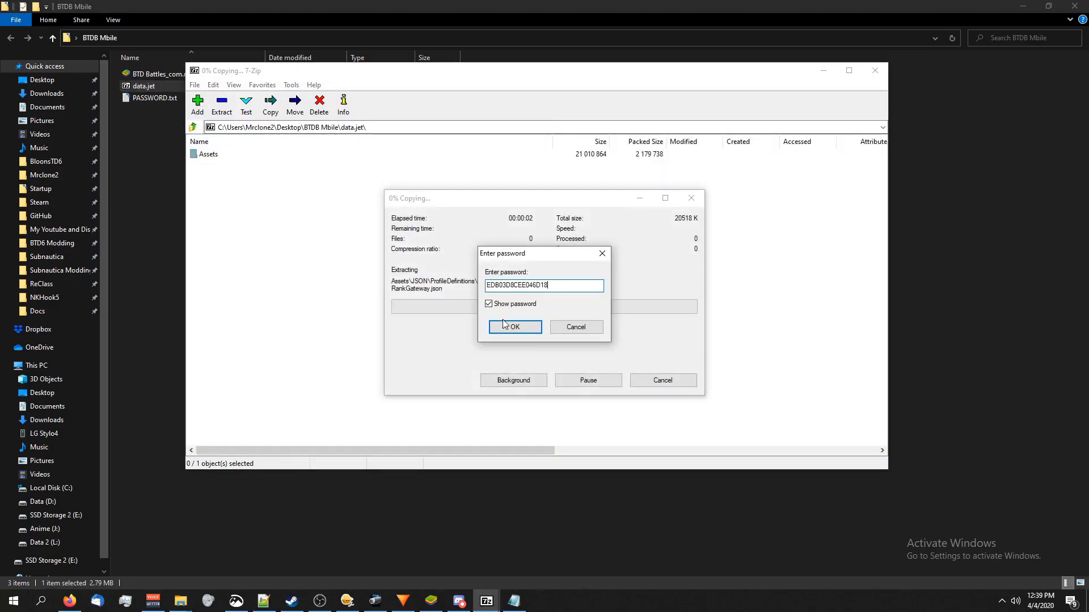
{"action": "left_click", "coordinate": [514, 327]}
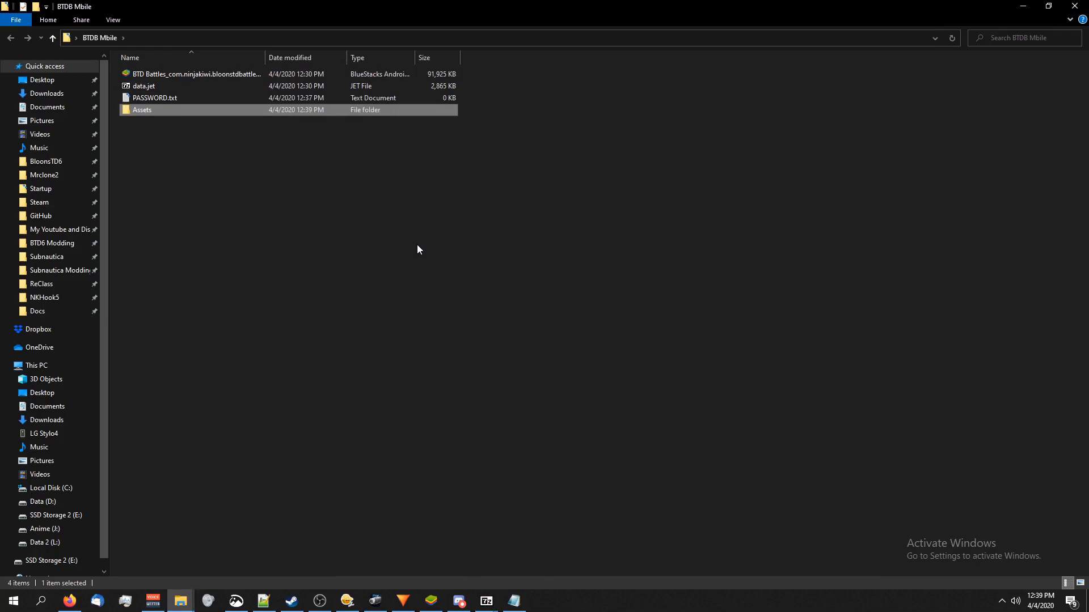
{"action": "mouse_move", "coordinate": [340, 240]}
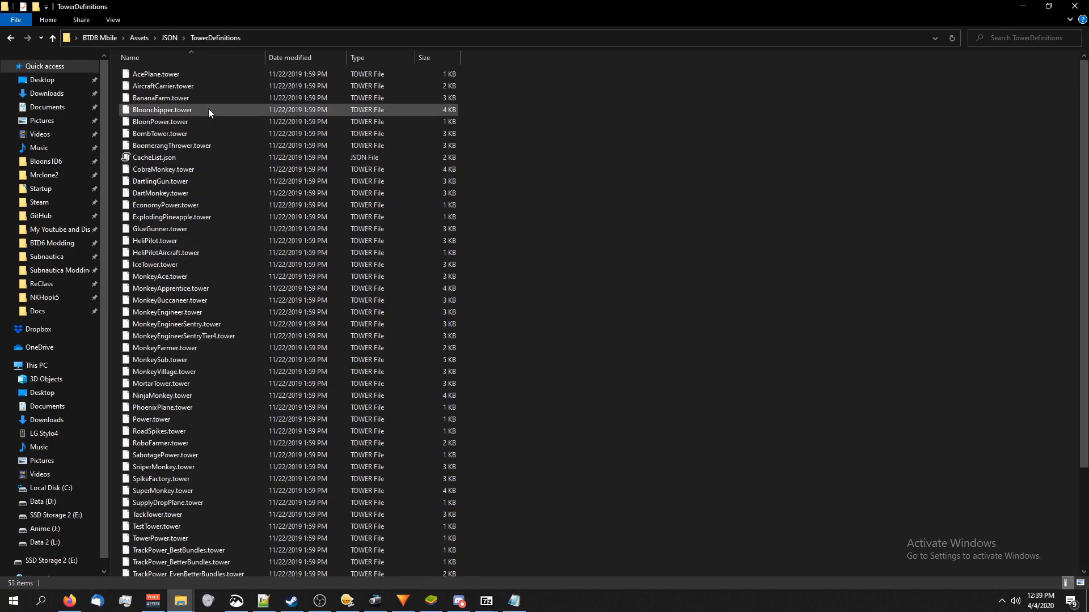
Load DartMonkey.tower from Assets\JSON\TowerDefinitions into Notepad++
{"action": "left_click", "coordinate": [162, 396]}
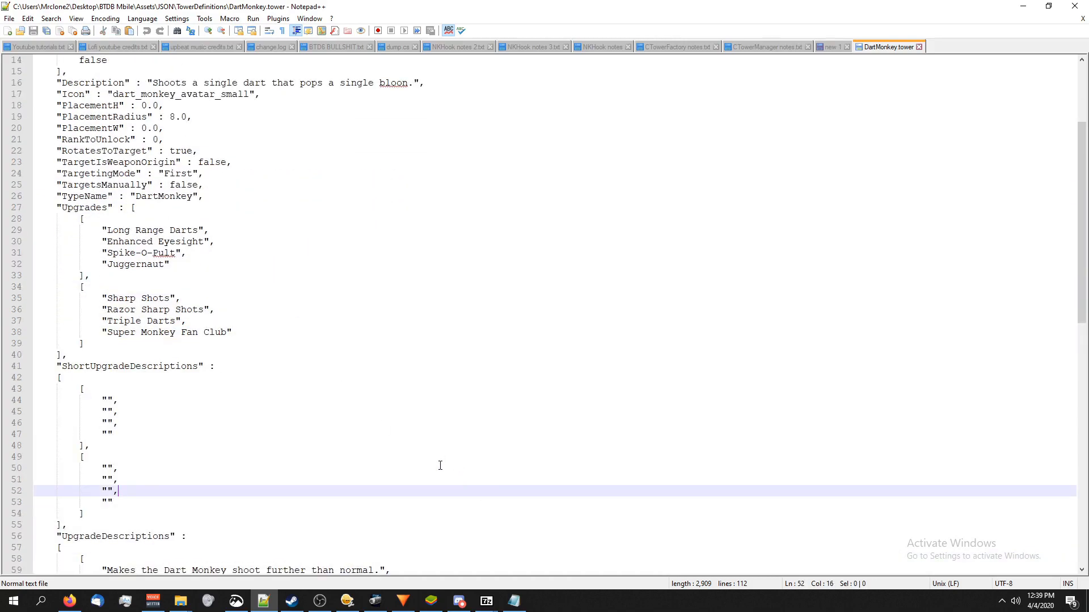
{"action": "mouse_move", "coordinate": [429, 464]}
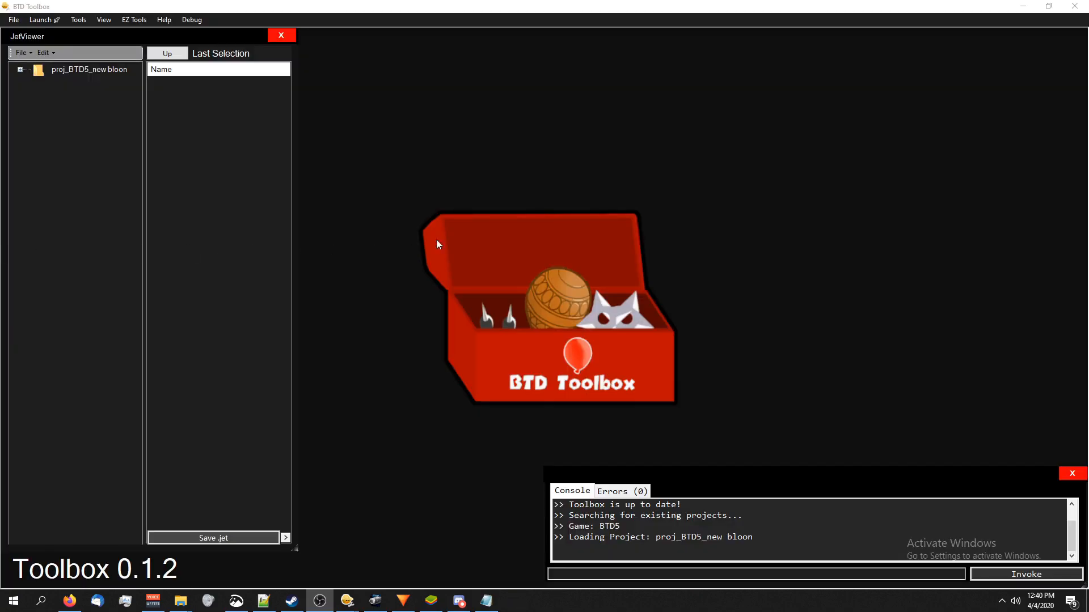
{"action": "mouse_move", "coordinate": [68, 92]}
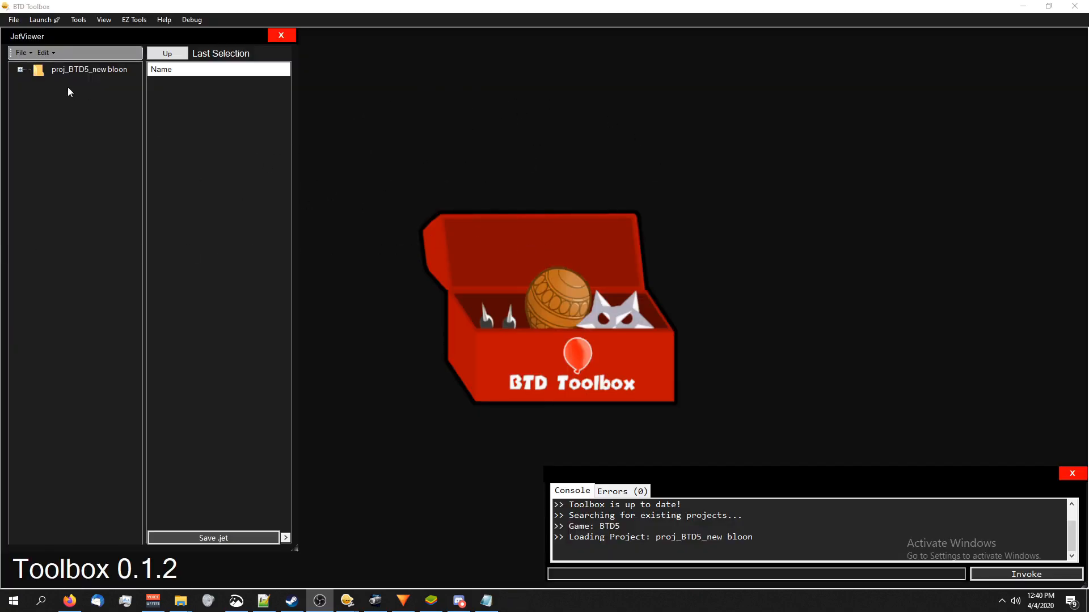
View the proj_BTD5_new bloon project in JetViewer, then close the viewer to an empty workspace
{"action": "left_click", "coordinate": [12, 19]}
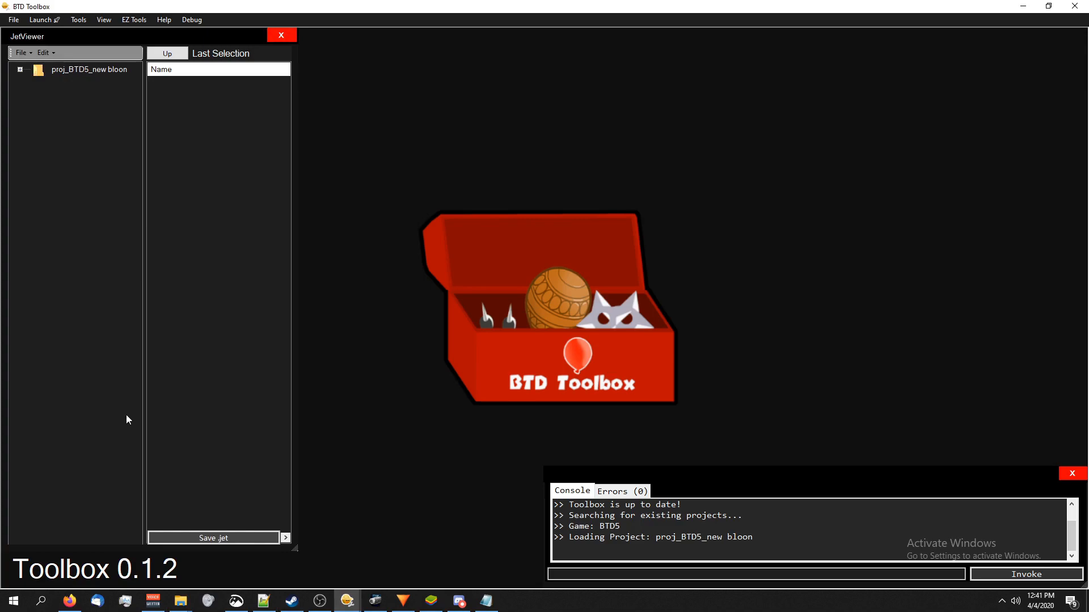
{"action": "mouse_move", "coordinate": [172, 227]}
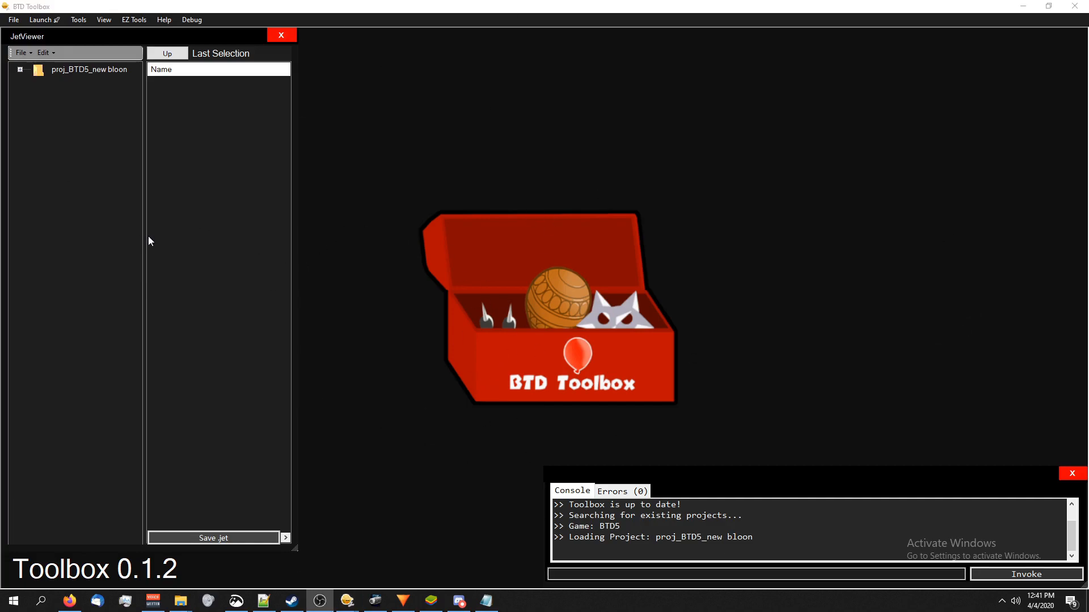
{"action": "mouse_move", "coordinate": [108, 227]}
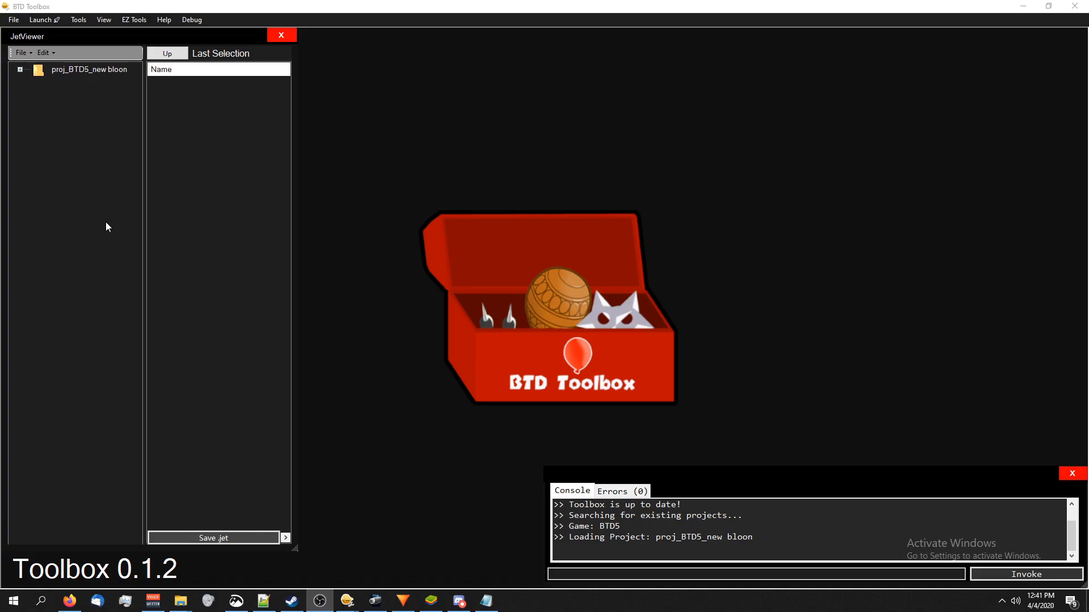
{"action": "left_click", "coordinate": [89, 69]}
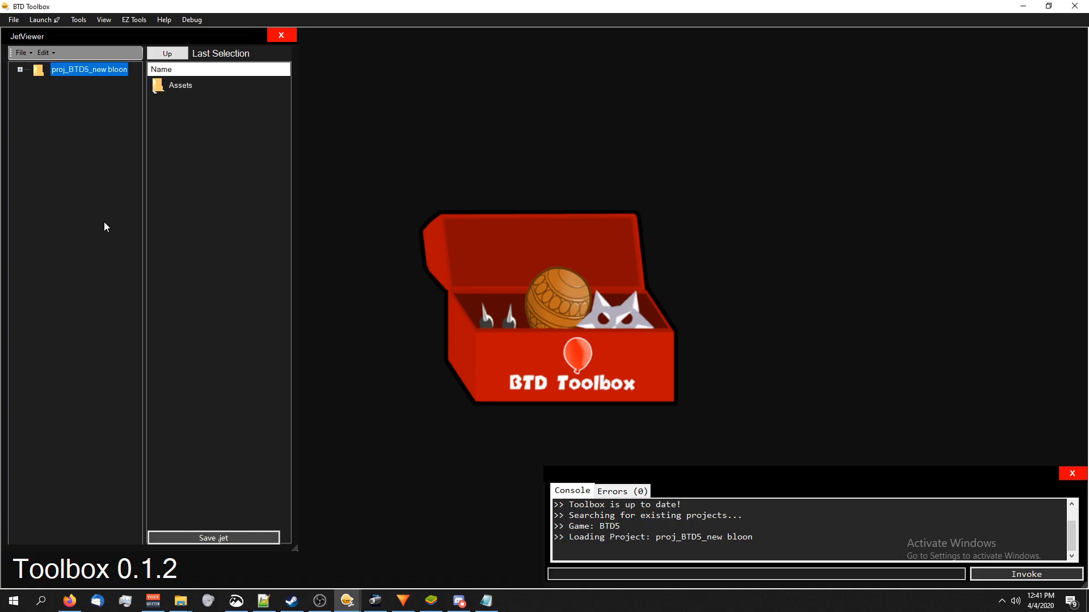
{"action": "mouse_move", "coordinate": [108, 212]}
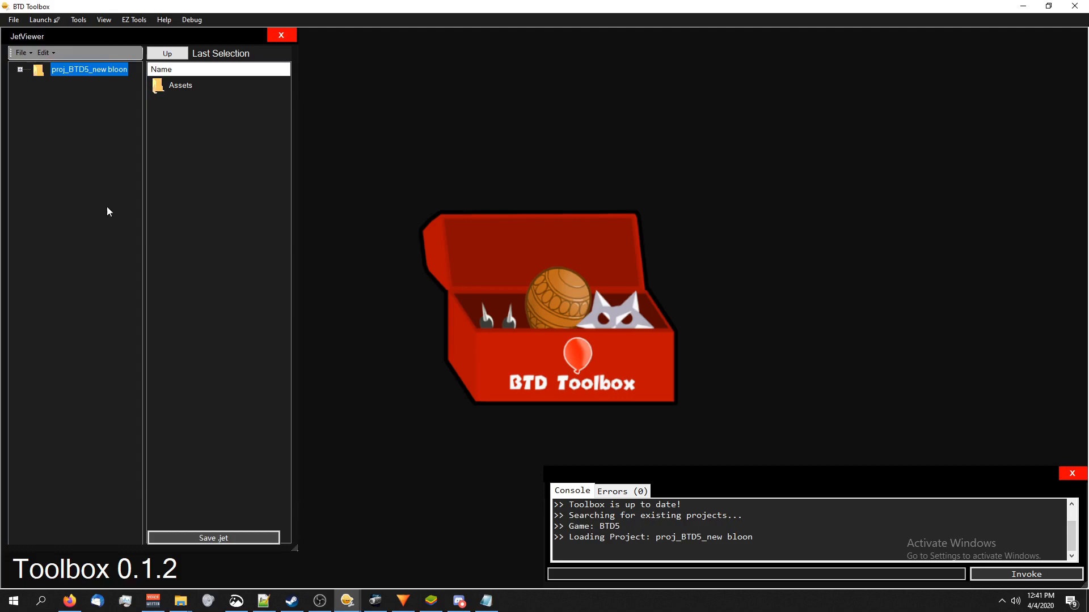
{"action": "mouse_move", "coordinate": [111, 228]}
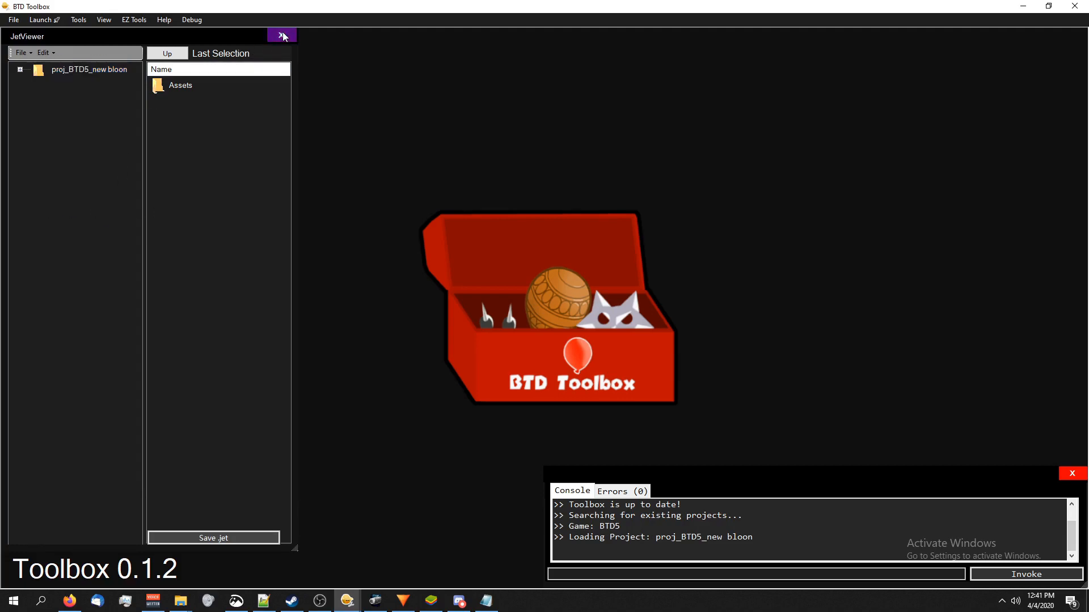
{"action": "left_click", "coordinate": [280, 35]}
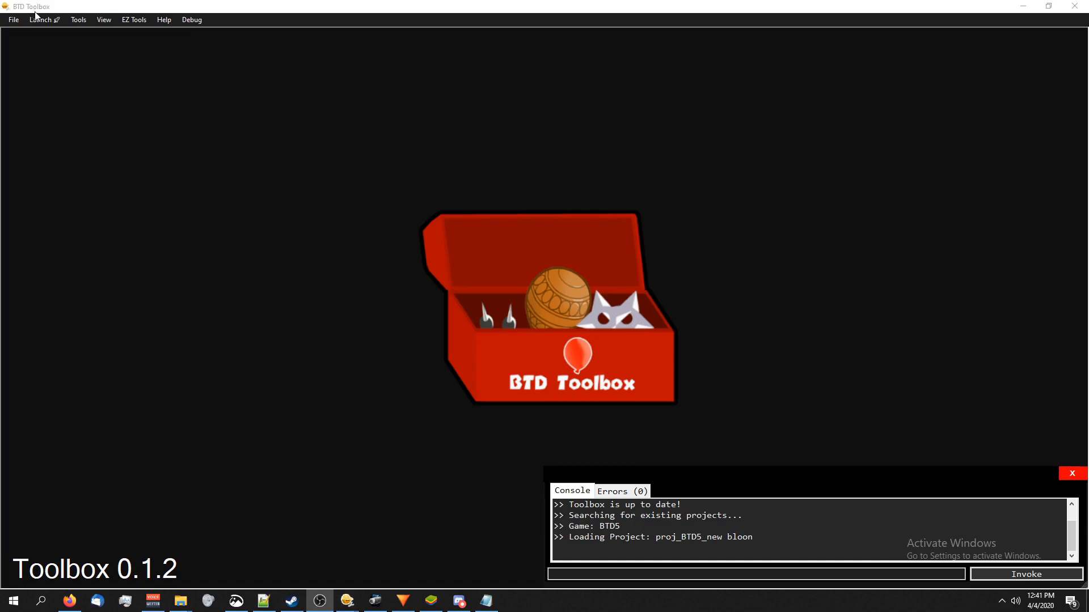
Create a project from BTDB Mbile's data.jet and name it MOBILE MOD
{"action": "left_click", "coordinate": [12, 19]}
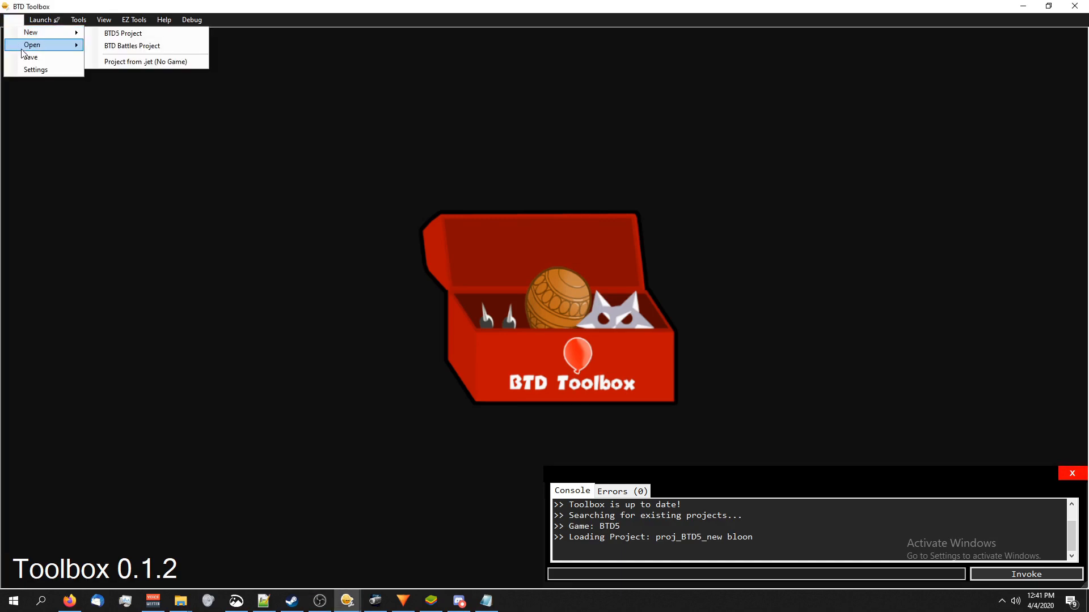
{"action": "left_click", "coordinate": [103, 69]}
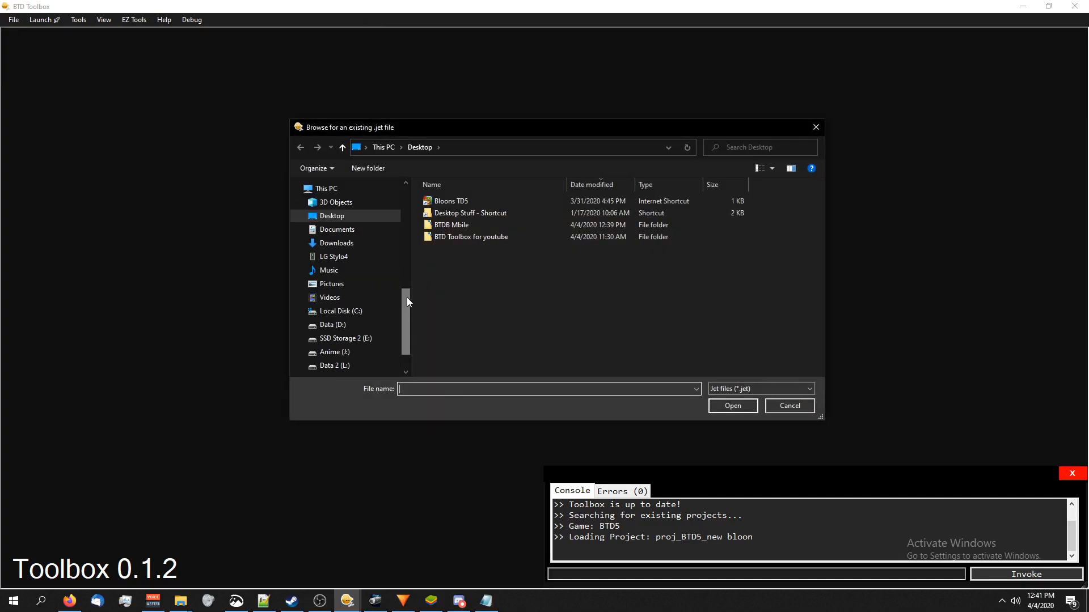
{"action": "double_click", "coordinate": [451, 224]}
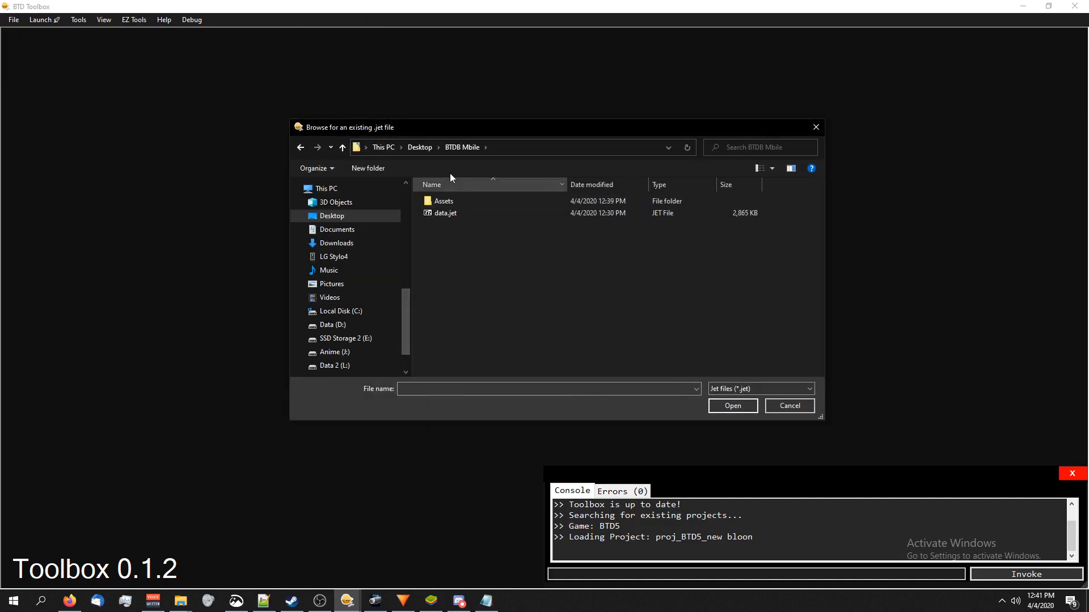
{"action": "mouse_move", "coordinate": [445, 213]}
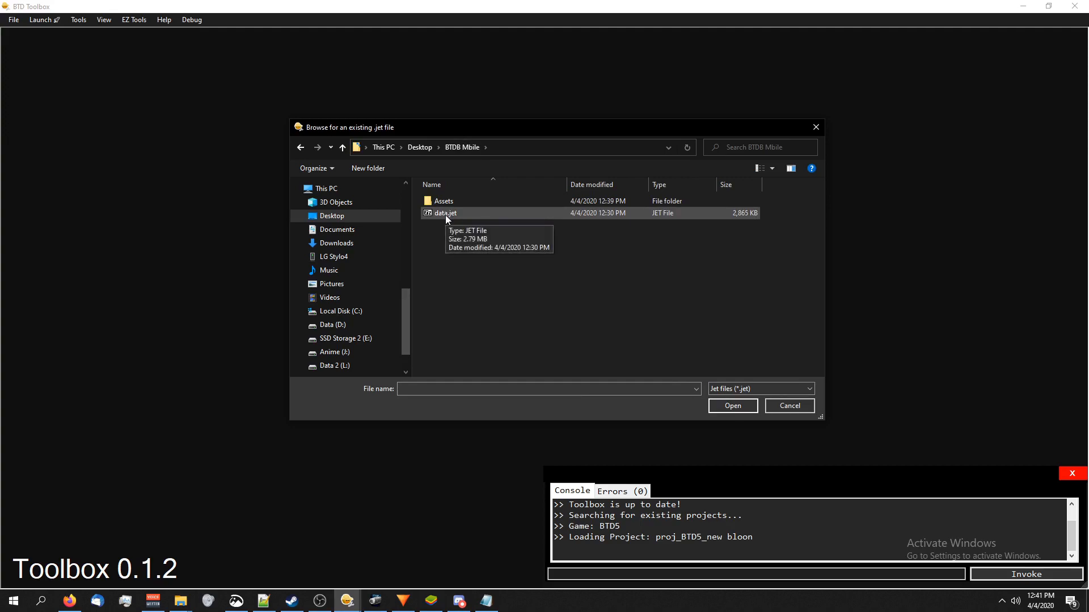
{"action": "double_click", "coordinate": [444, 213]}
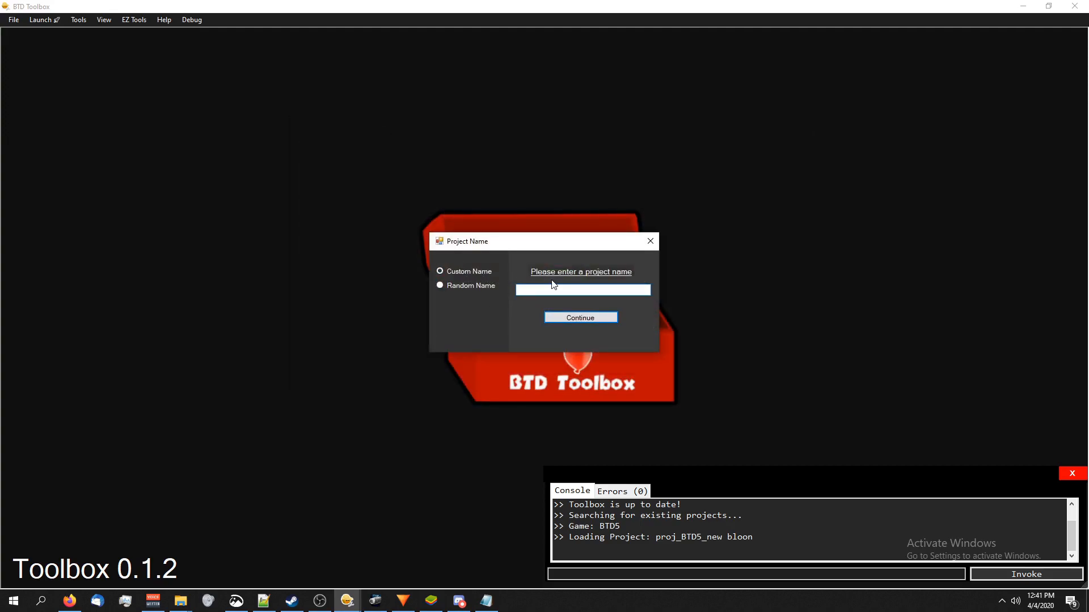
{"action": "type", "text": "MOBILE MOD"}
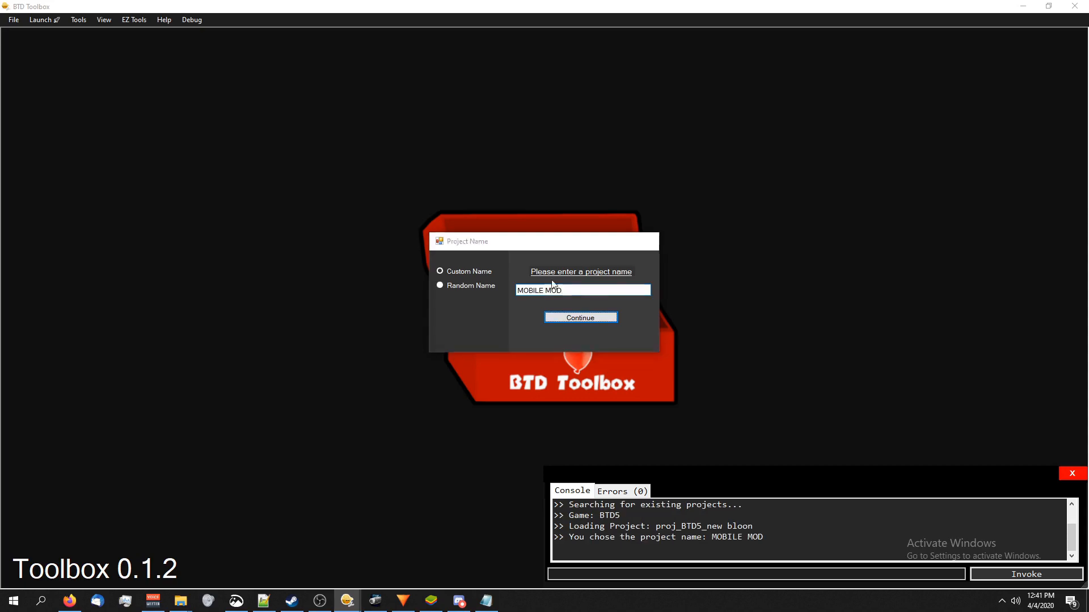
{"action": "left_click", "coordinate": [581, 317]}
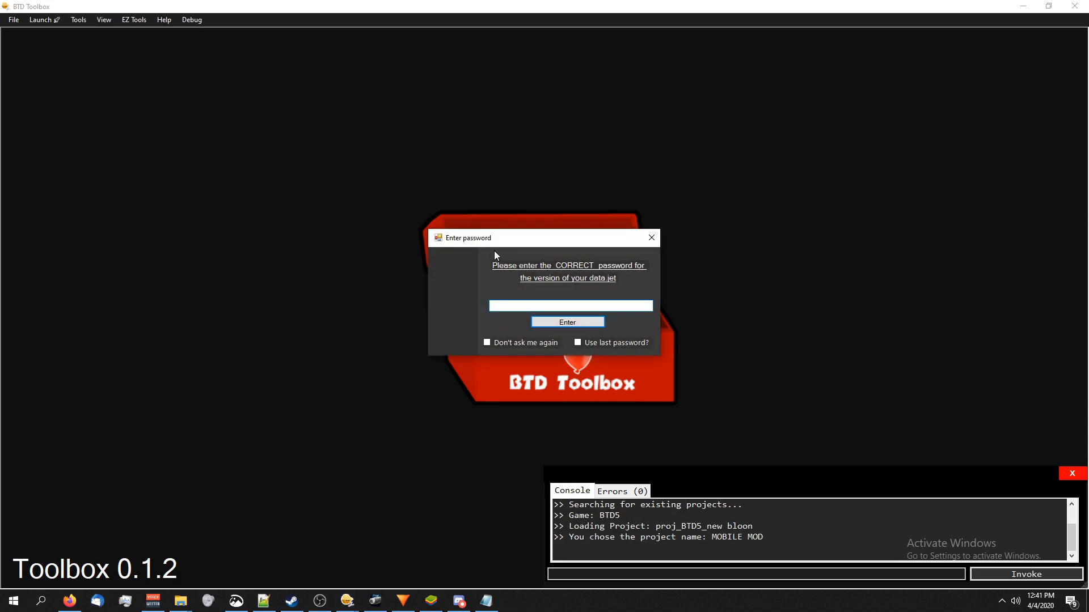
{"action": "mouse_move", "coordinate": [425, 357]}
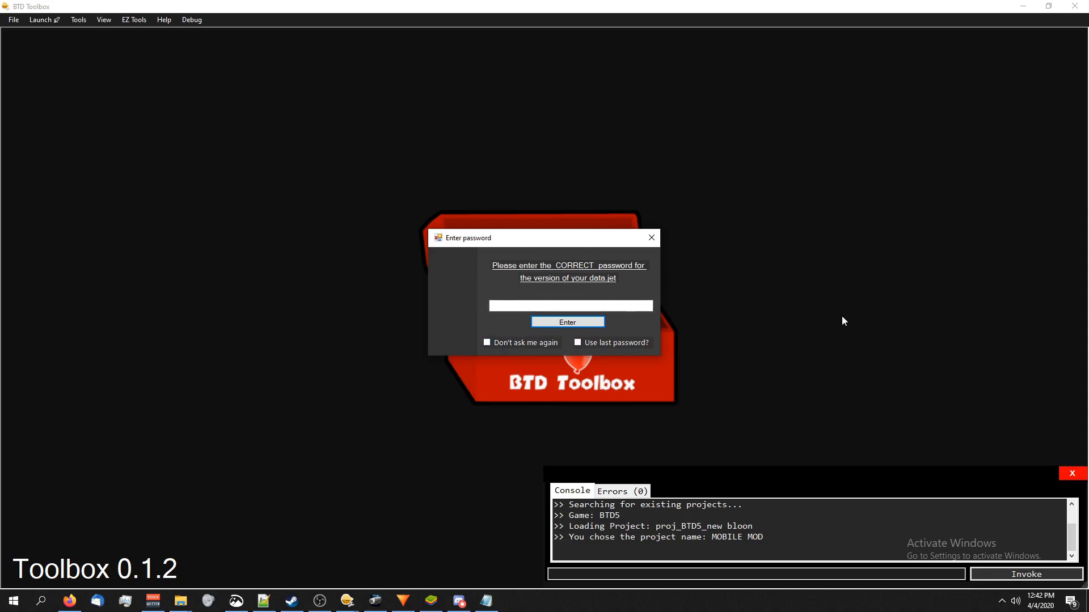
{"action": "mouse_move", "coordinate": [326, 269]}
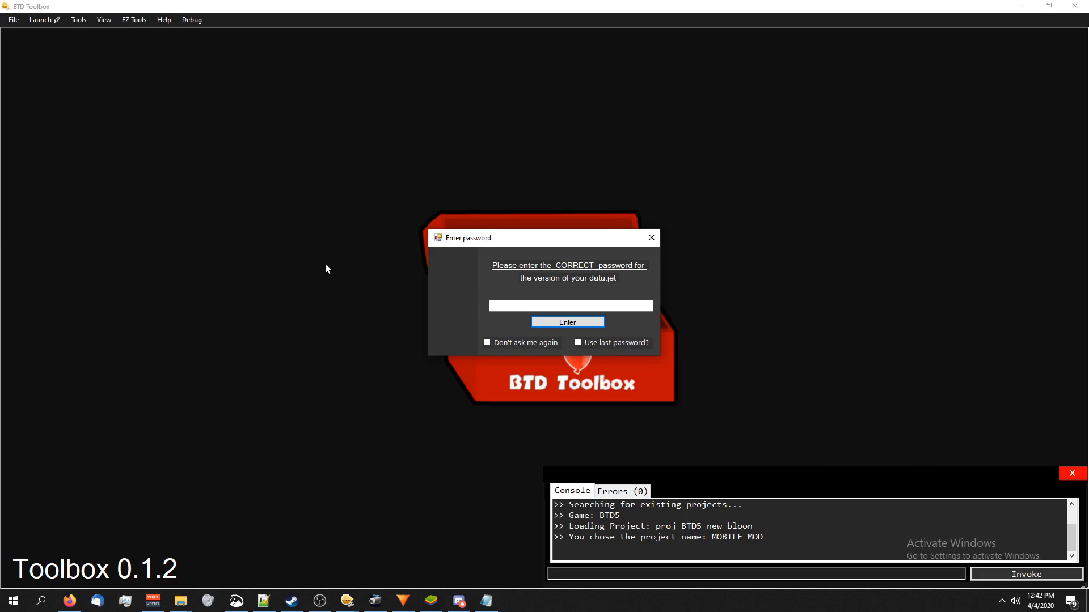
{"action": "mouse_move", "coordinate": [498, 374]}
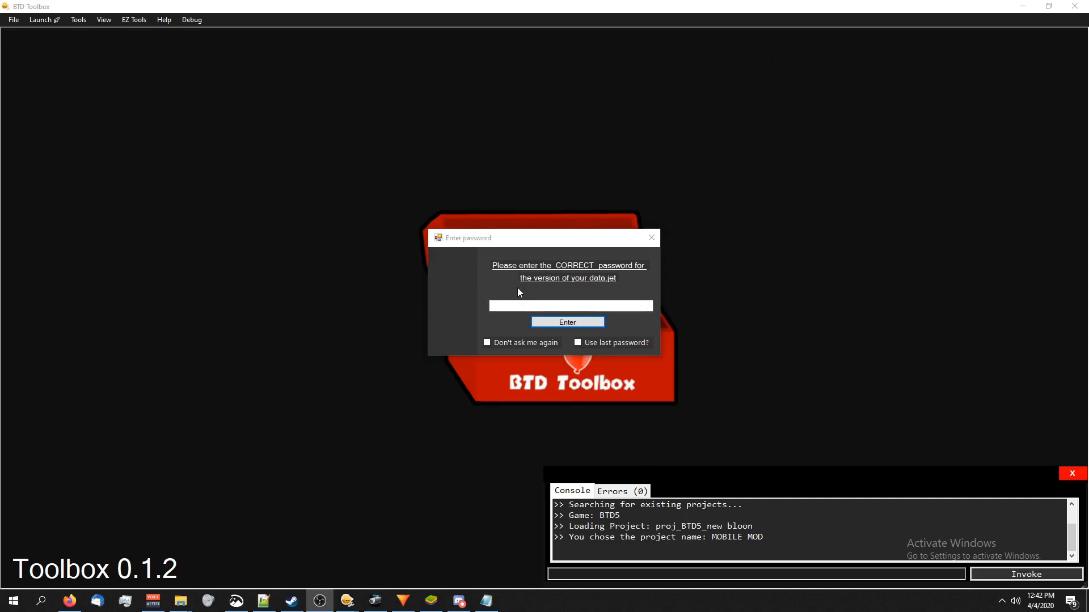
{"action": "type", "text": "EDB03D8CEE046D18"}
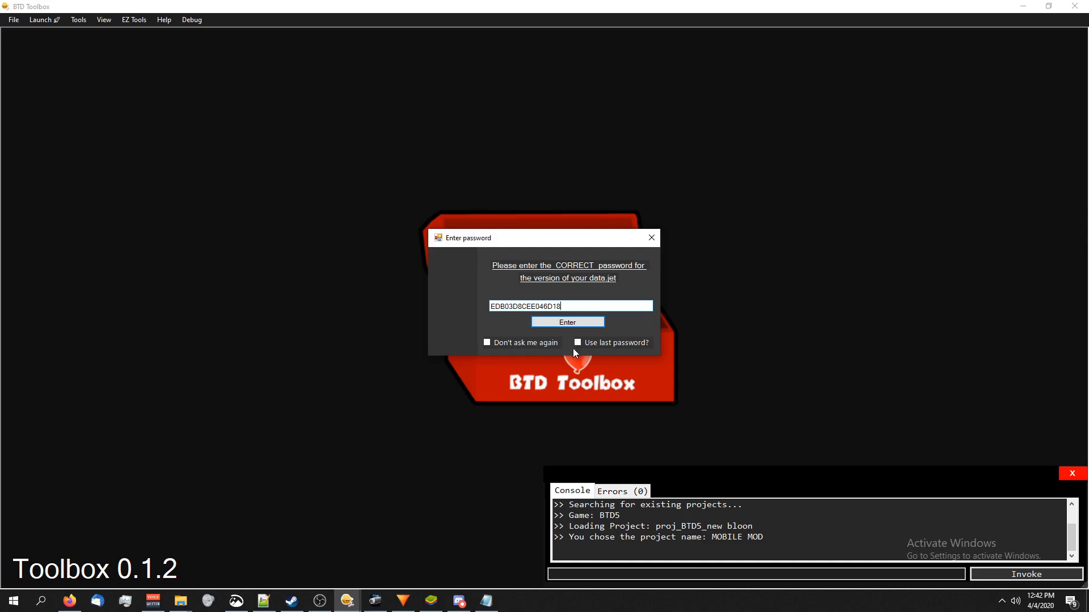
{"action": "left_click", "coordinate": [567, 322]}
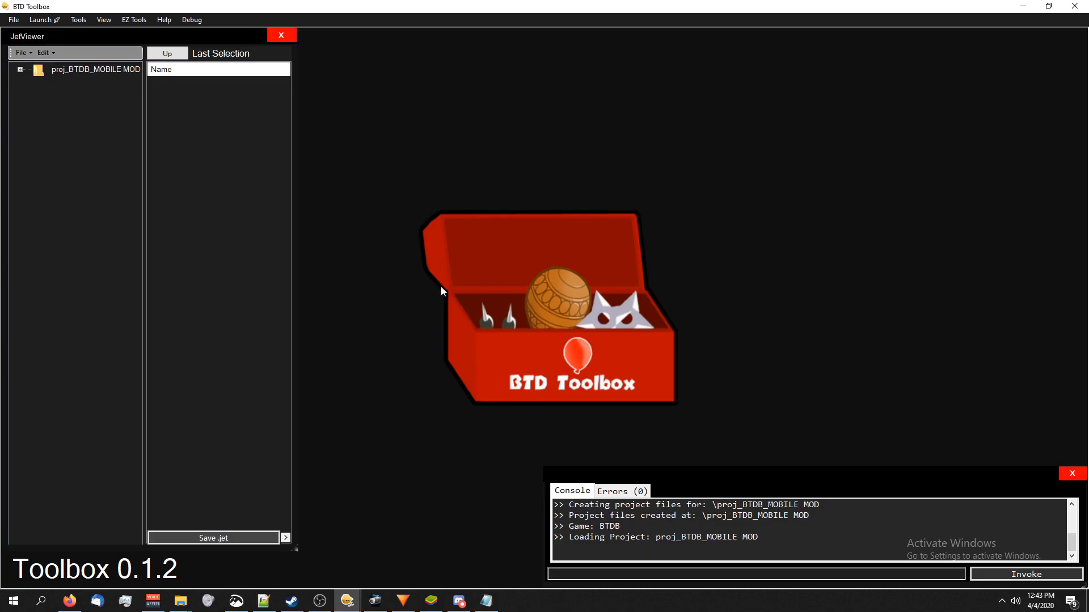
{"action": "left_click", "coordinate": [101, 97]}
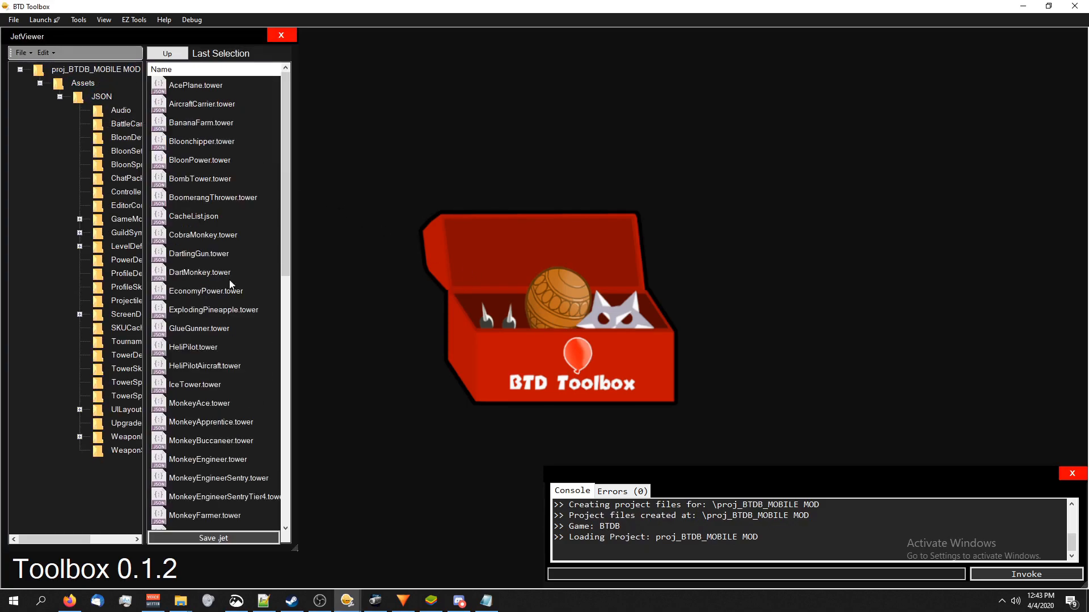
{"action": "left_click", "coordinate": [199, 271]}
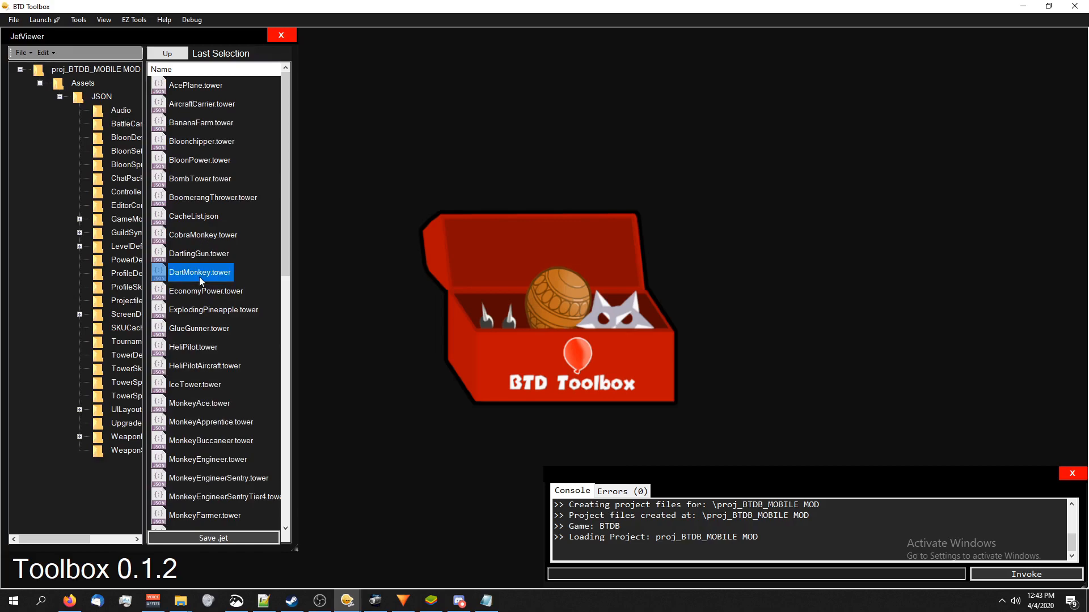
{"action": "double_click", "coordinate": [200, 271]}
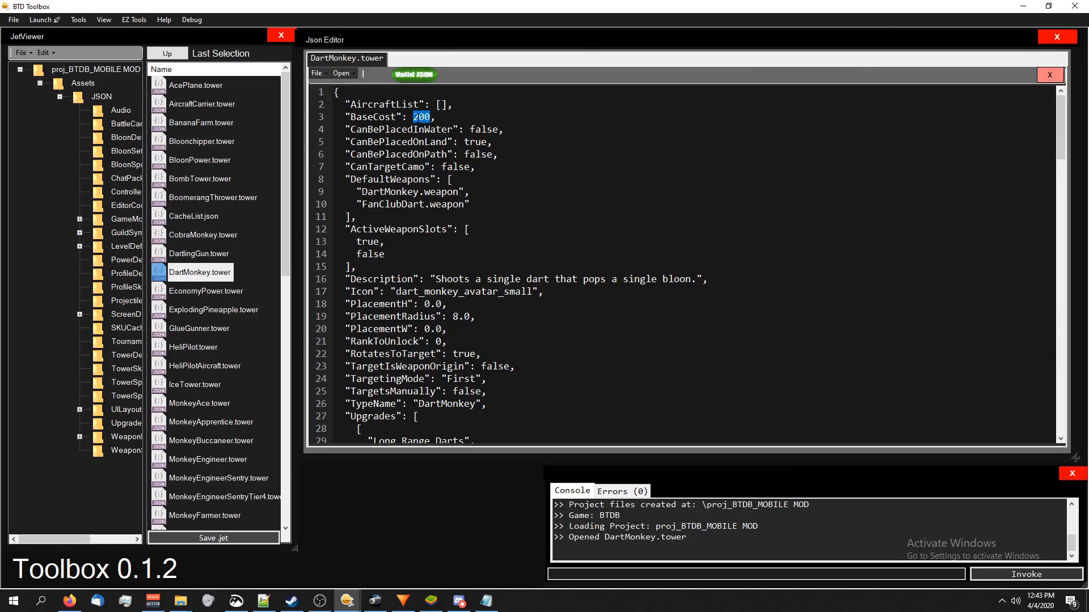
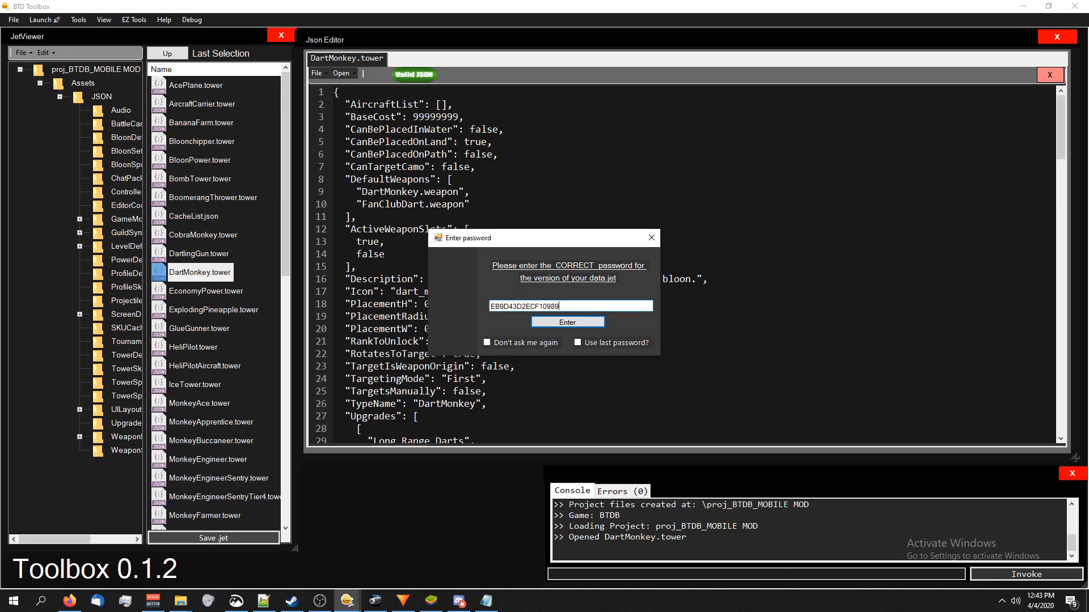
Accept the password and bring up the Export .jet save dialog
{"action": "left_click", "coordinate": [567, 321]}
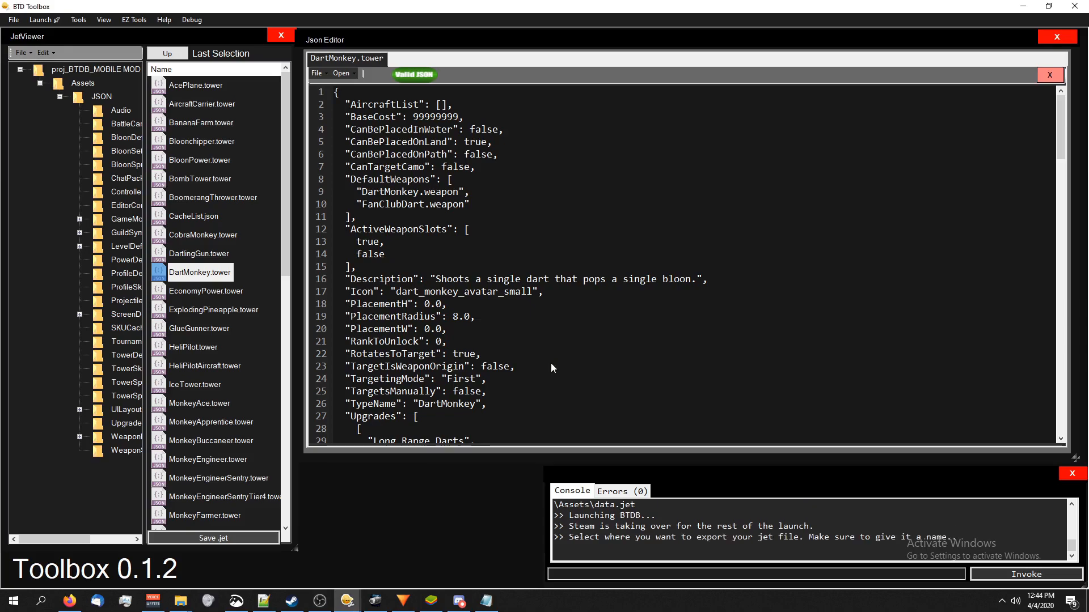
{"action": "left_click", "coordinate": [213, 537]}
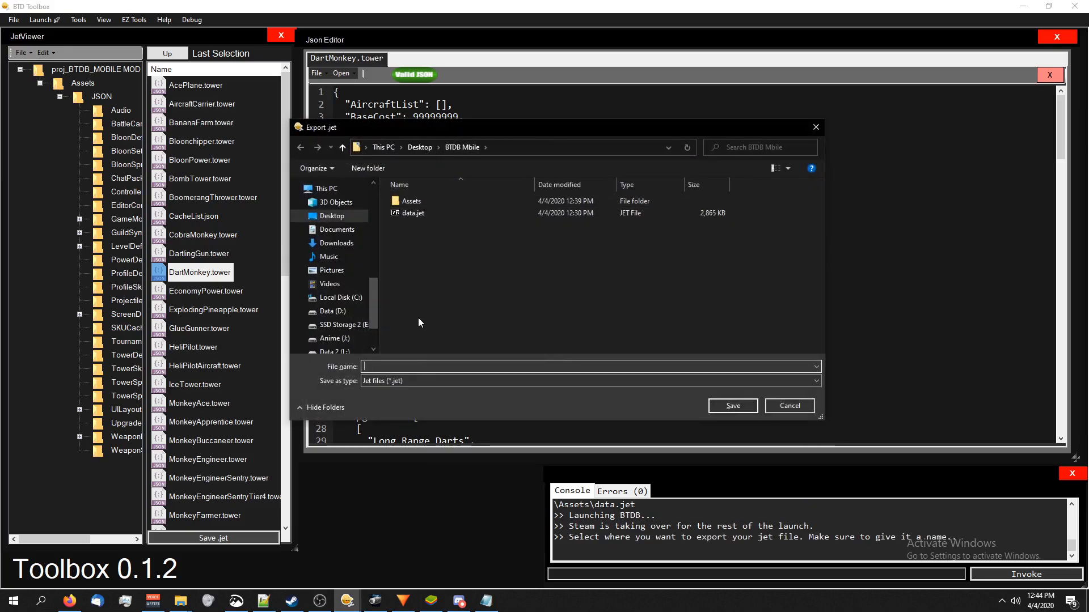
Export the jet as 'finished mod' and start compiling it with the earlier password
{"action": "type", "text": "finsihed mod"}
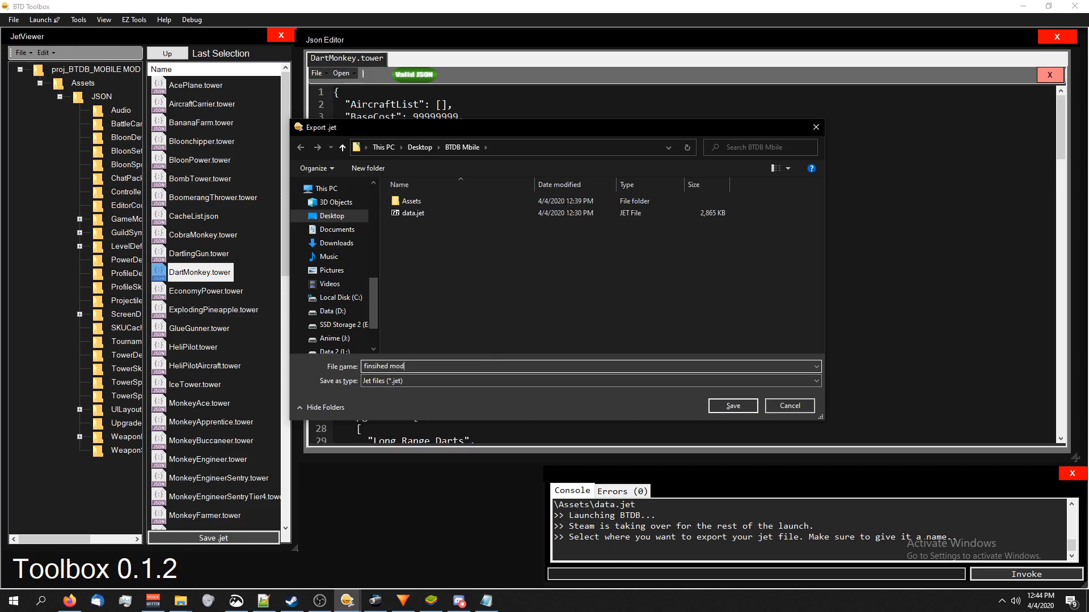
{"action": "left_click", "coordinate": [731, 406]}
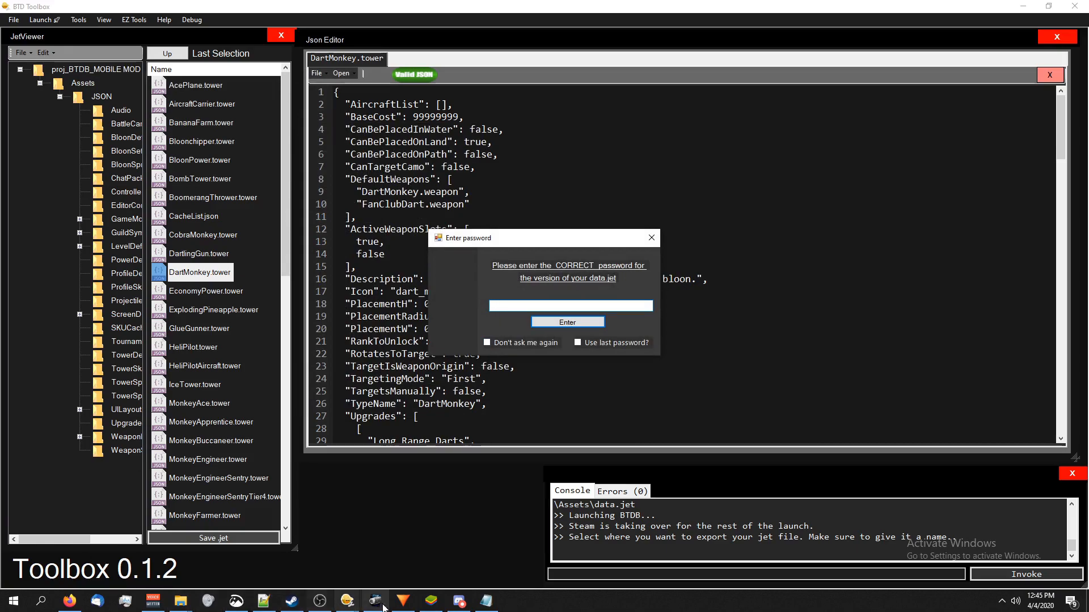
{"action": "left_click", "coordinate": [568, 305]}
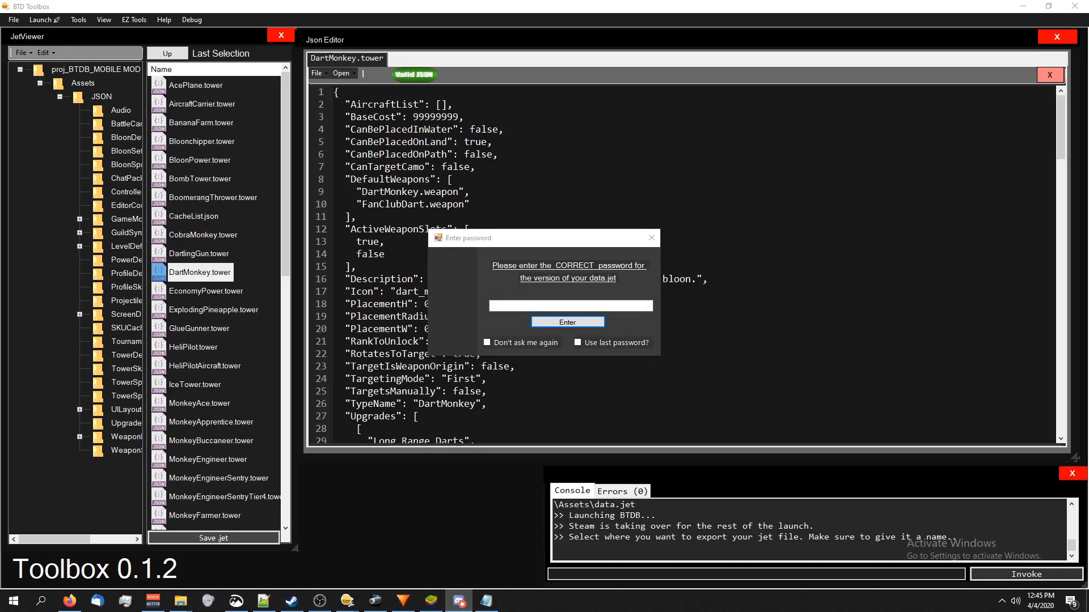
{"action": "left_click", "coordinate": [567, 322]}
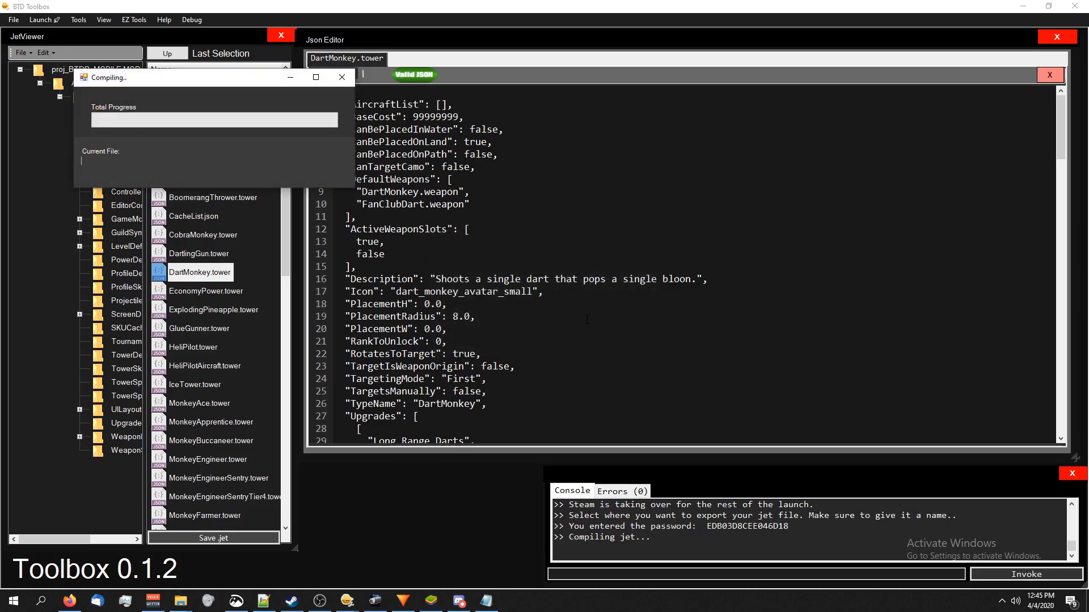